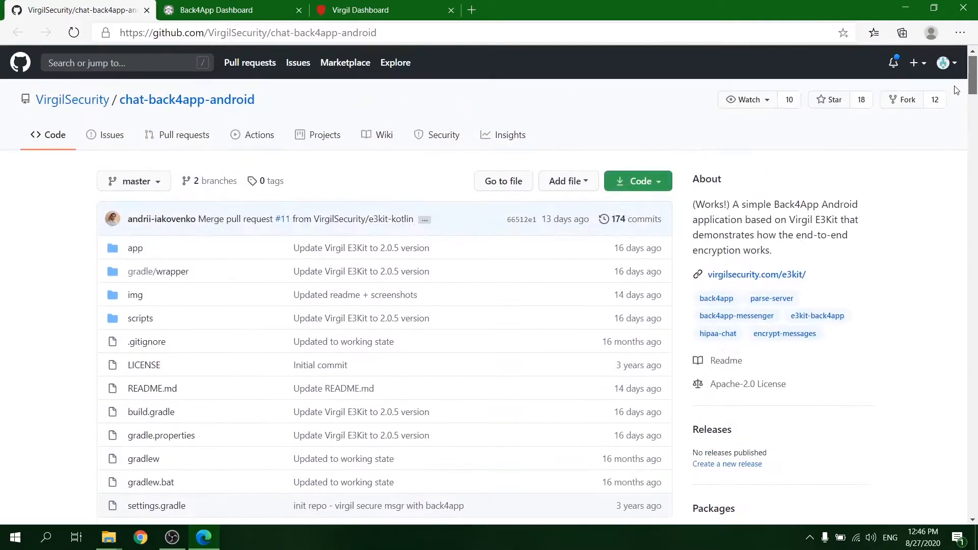
# Step: Download the chat-back4app-android repository as a ZIP and review the Back4App prerequisite in the README
pyautogui.click(631, 182)
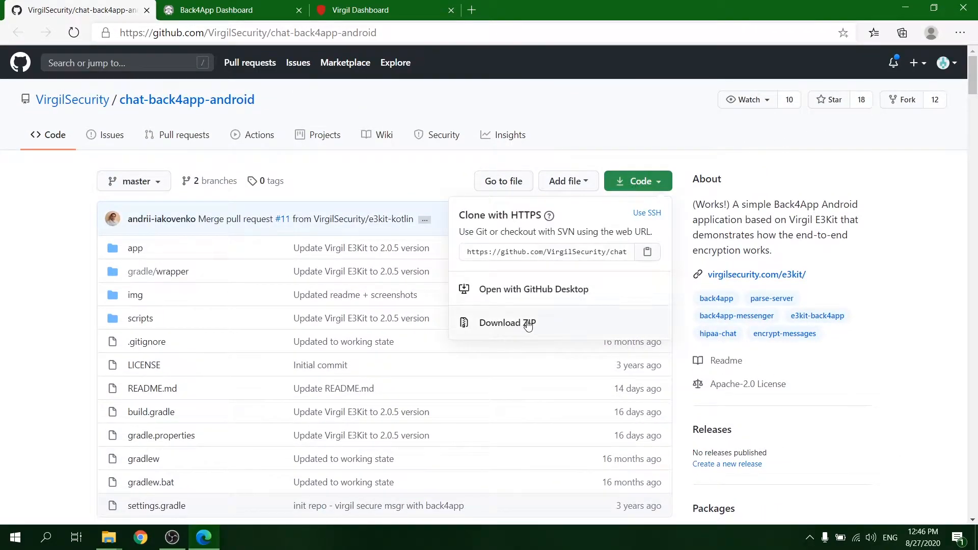
pyautogui.click(507, 323)
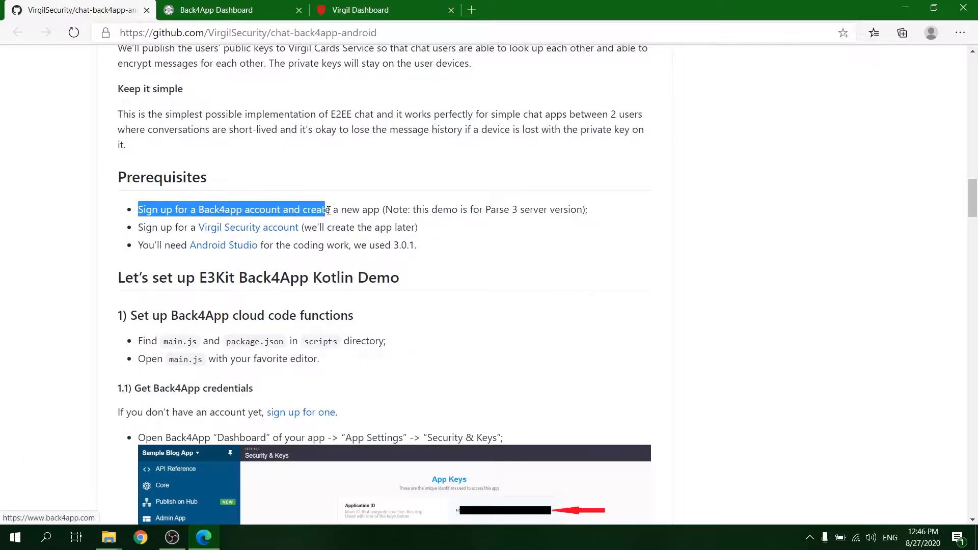
pyautogui.moveTo(326, 209); pyautogui.dragTo(590, 208)
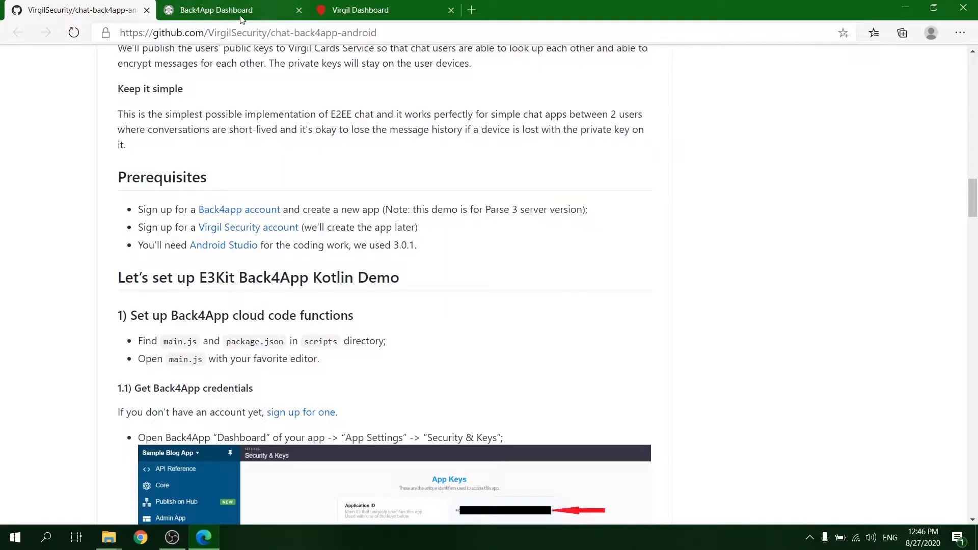
# Step: Create a new Back4App app named E3Kit Demo on Parse Server 3.10.0
pyautogui.click(216, 10)
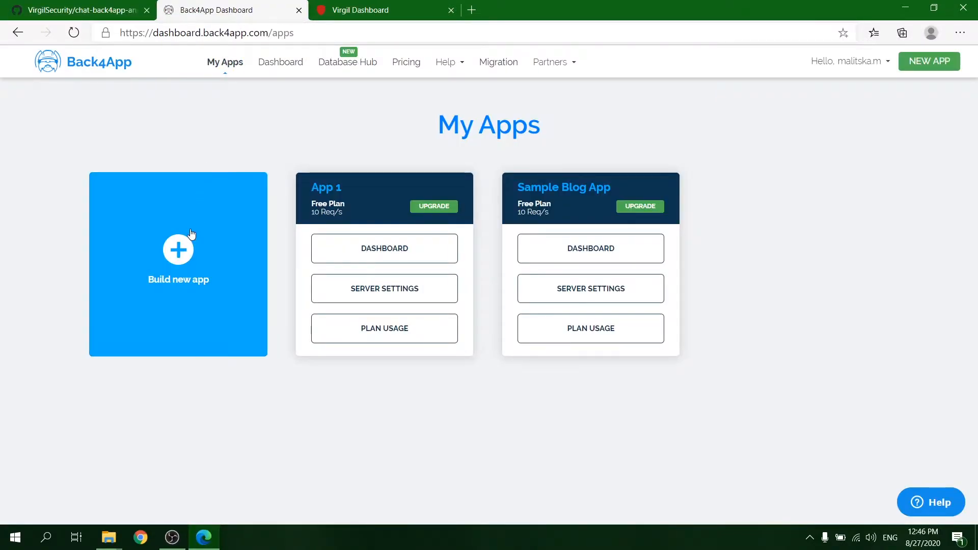
pyautogui.click(177, 264)
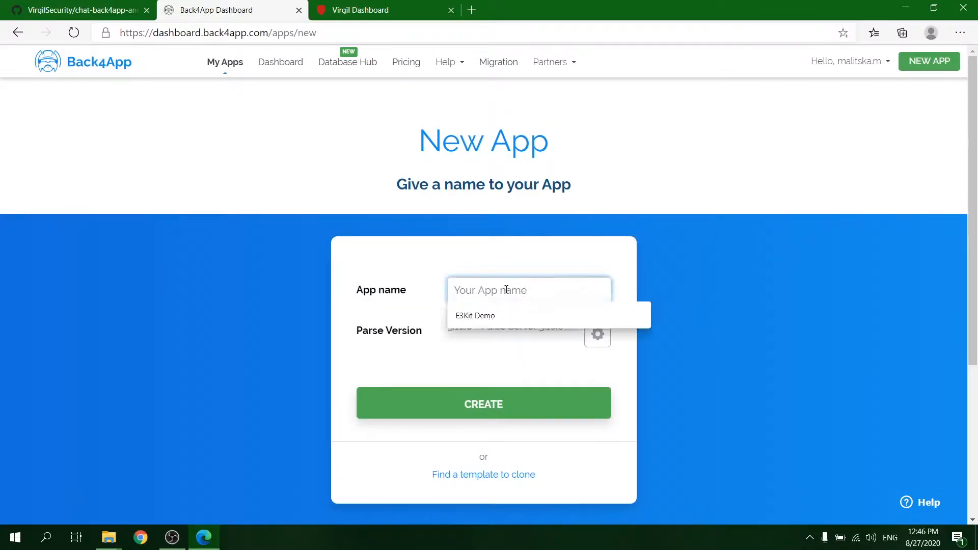
pyautogui.click(475, 316)
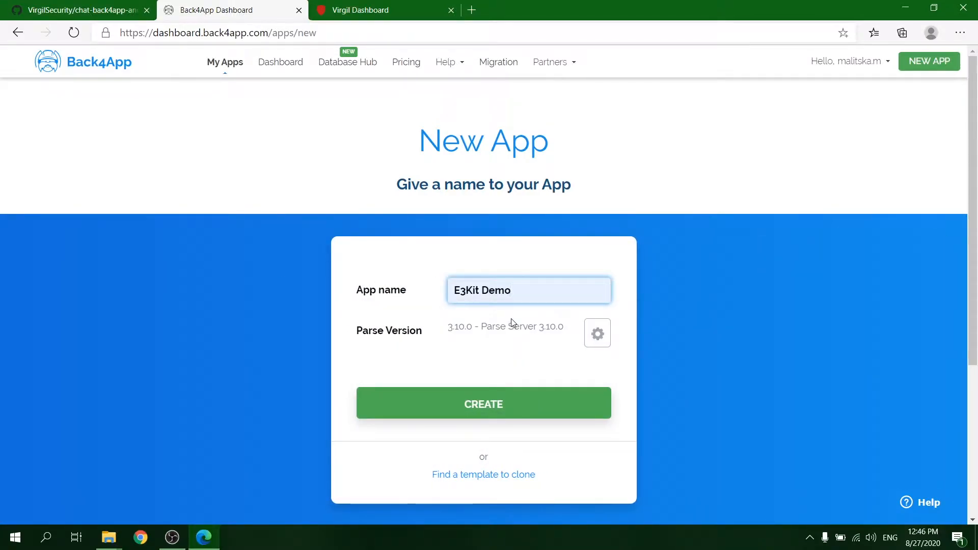
pyautogui.moveTo(561, 344)
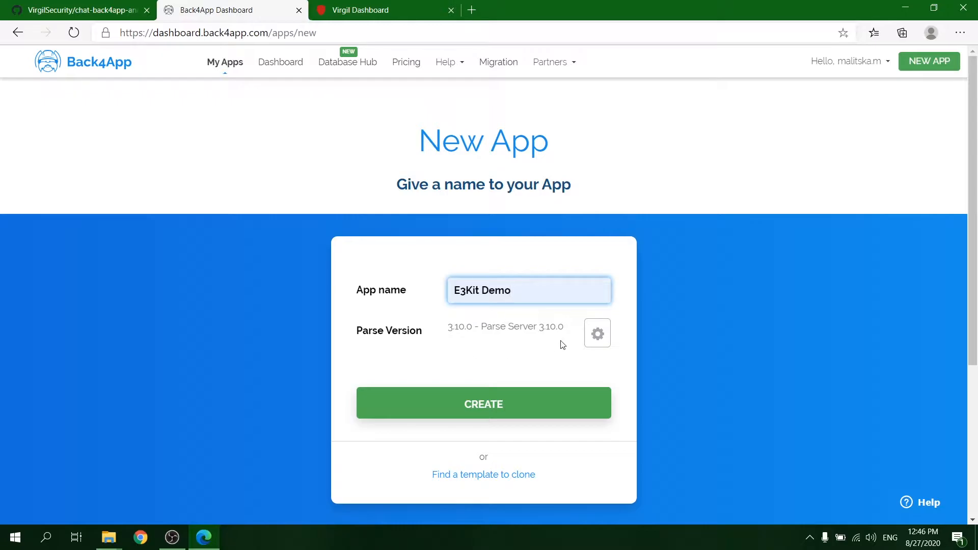
pyautogui.click(596, 332)
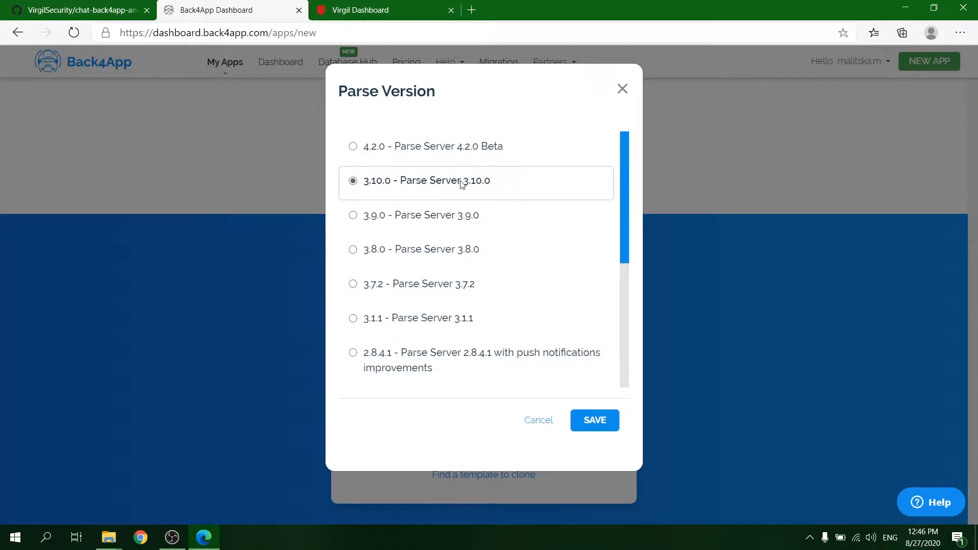
pyautogui.click(593, 420)
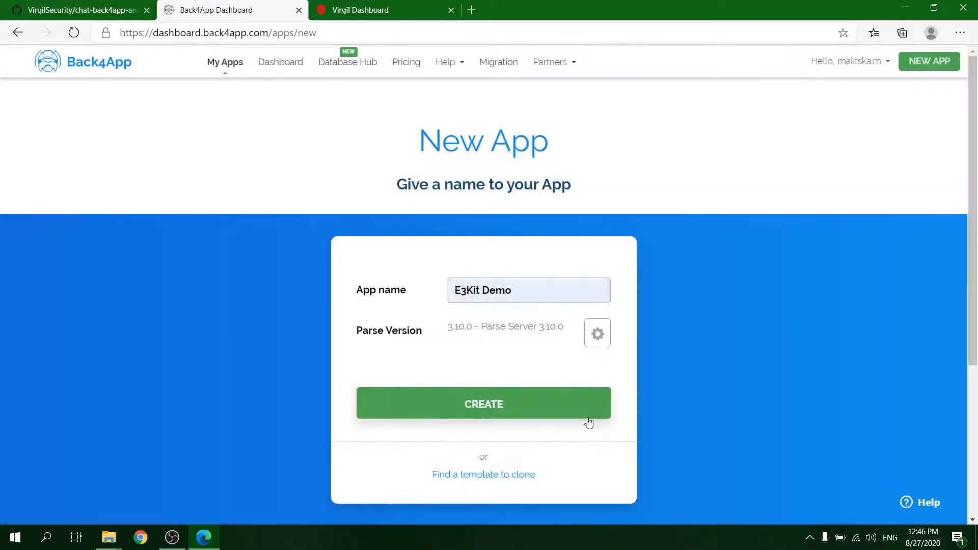
pyautogui.click(483, 404)
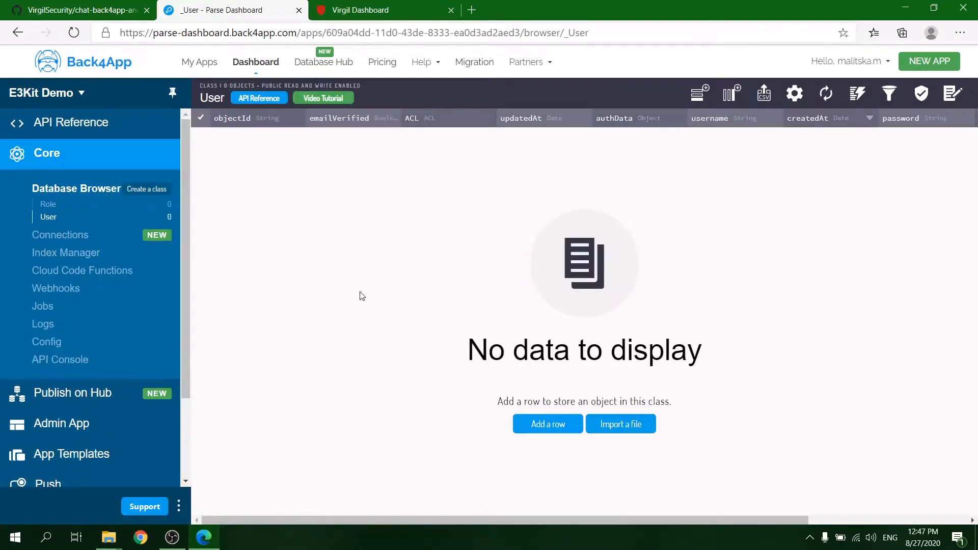
# Step: Review the Virgil Security prerequisite in the README, check the empty Virgil dashboard, and move to the setup steps
pyautogui.click(75, 10)
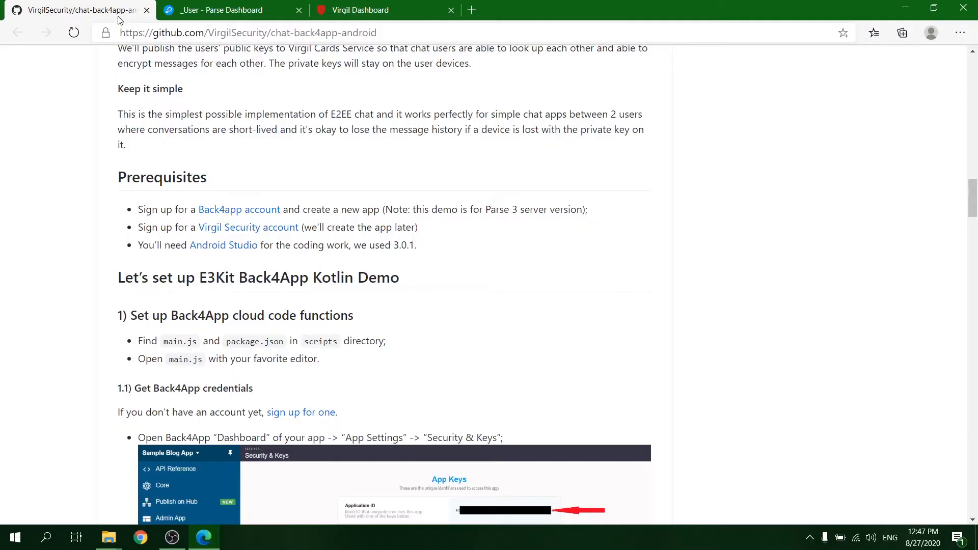
pyautogui.moveTo(138, 227); pyautogui.dragTo(212, 227)
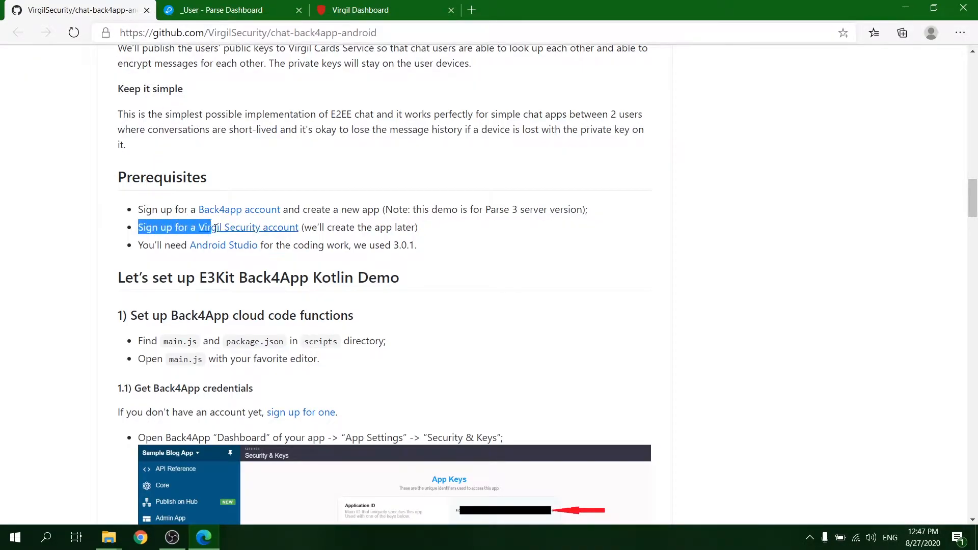
pyautogui.click(424, 231)
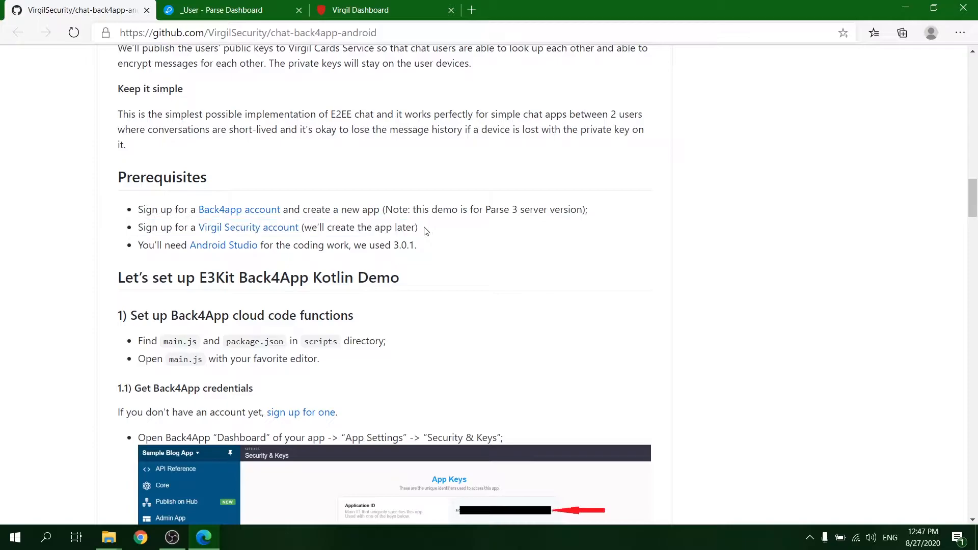
pyautogui.click(360, 10)
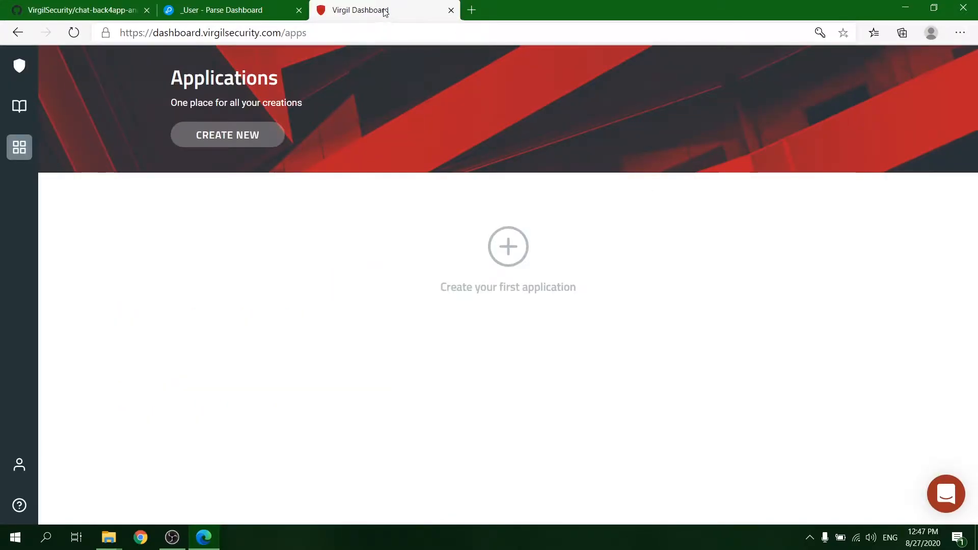
pyautogui.click(74, 11)
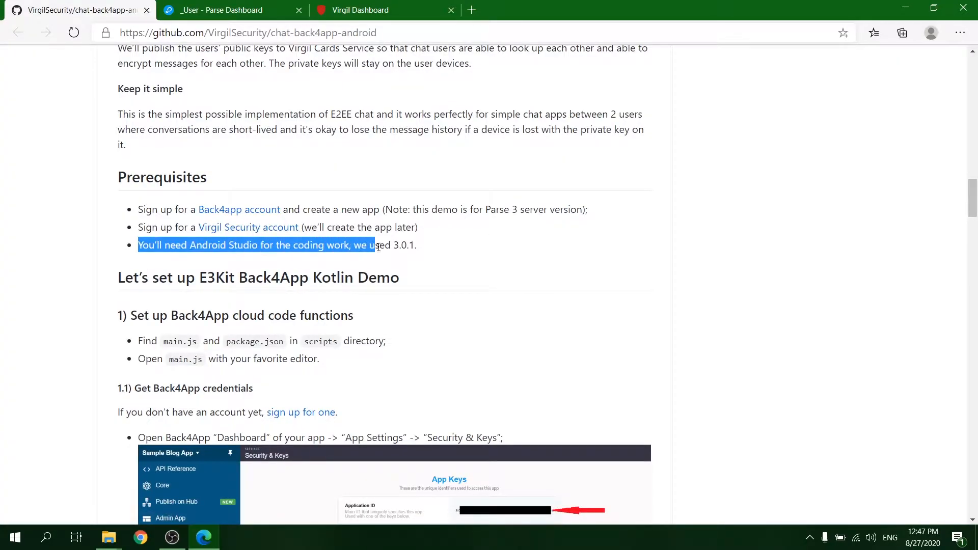
pyautogui.scroll(-3)
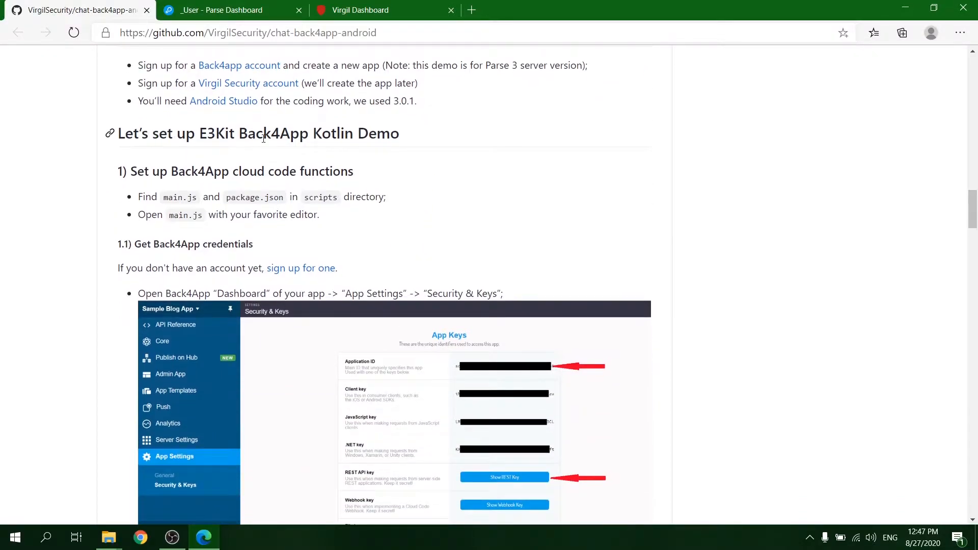
pyautogui.moveTo(135, 200)
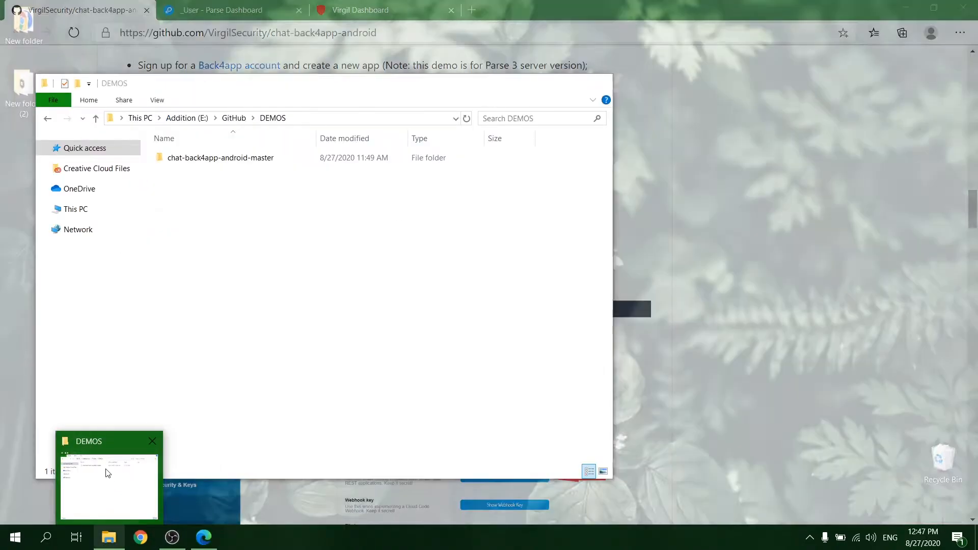
# Step: Locate main.js in the chat-back4app-android-master scripts folder and bring up its Open-with options
pyautogui.click(109, 477)
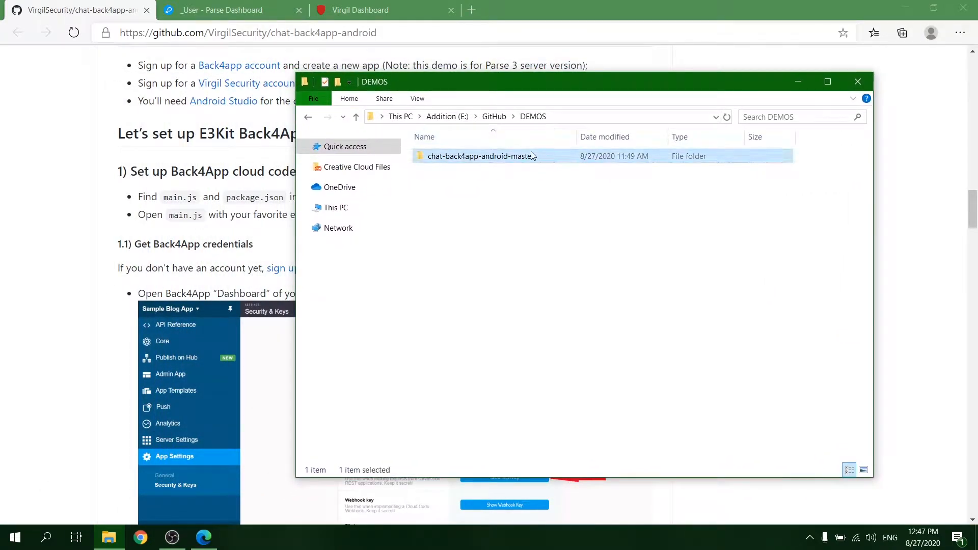
pyautogui.doubleClick(480, 155)
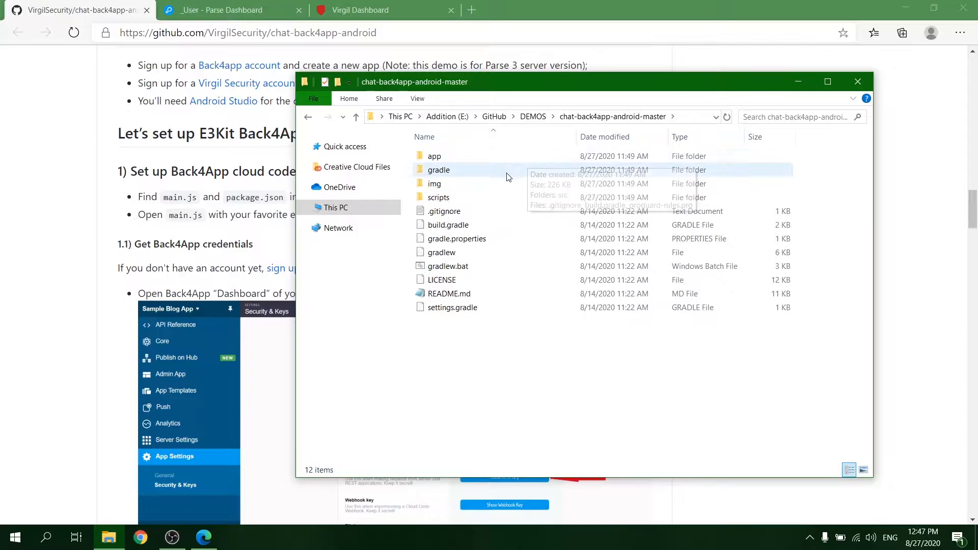
pyautogui.doubleClick(438, 197)
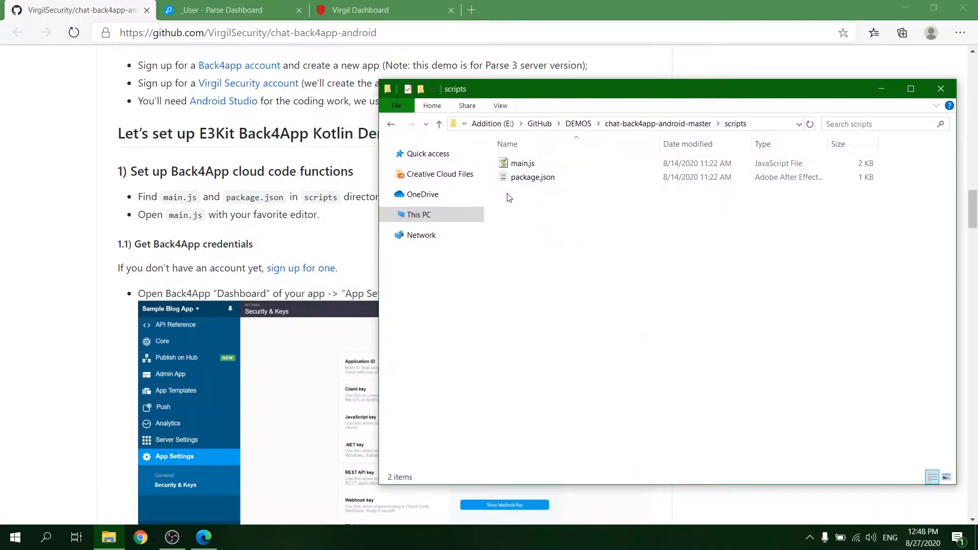
pyautogui.click(532, 177)
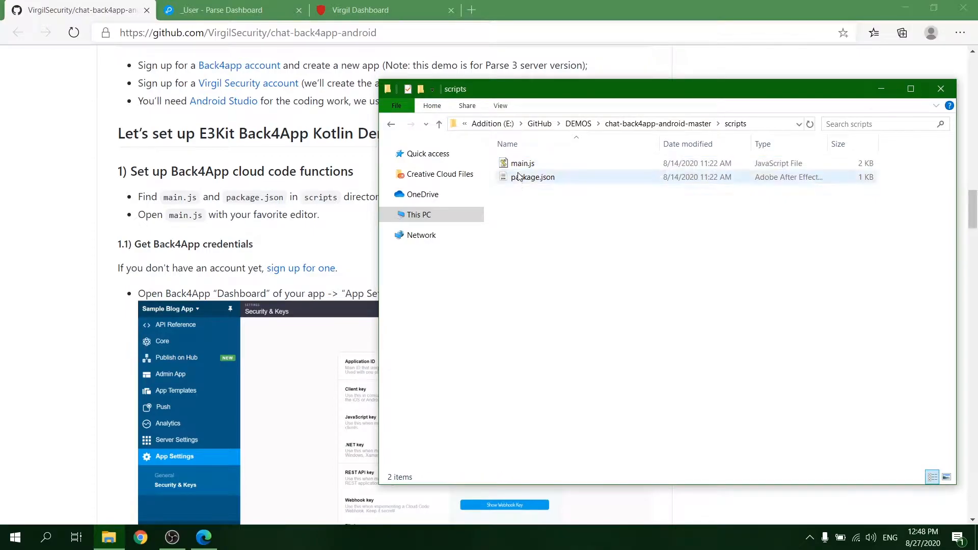
pyautogui.rightClick(523, 163)
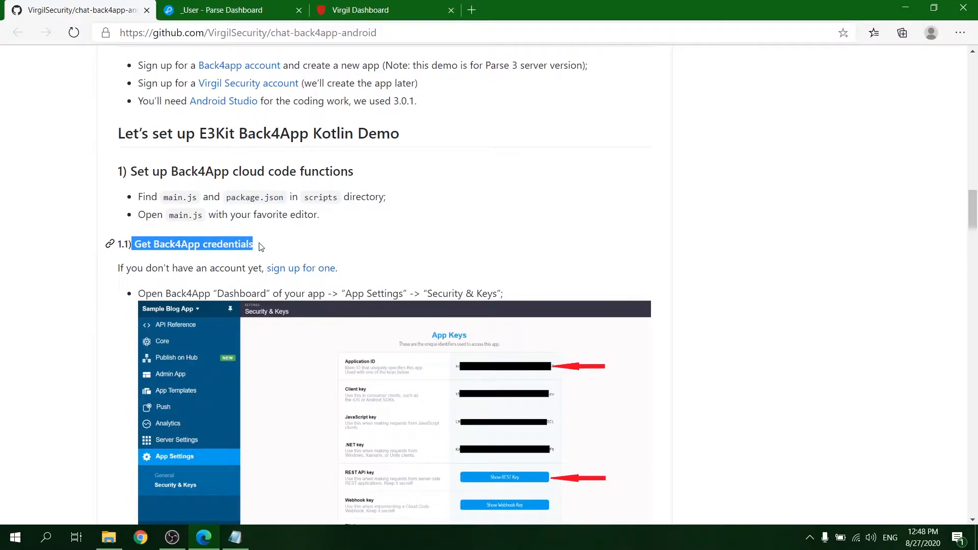
# Step: Read the 1.1 Get Back4App credentials step and go to the E3Kit Demo dashboard
pyautogui.scroll(-3)
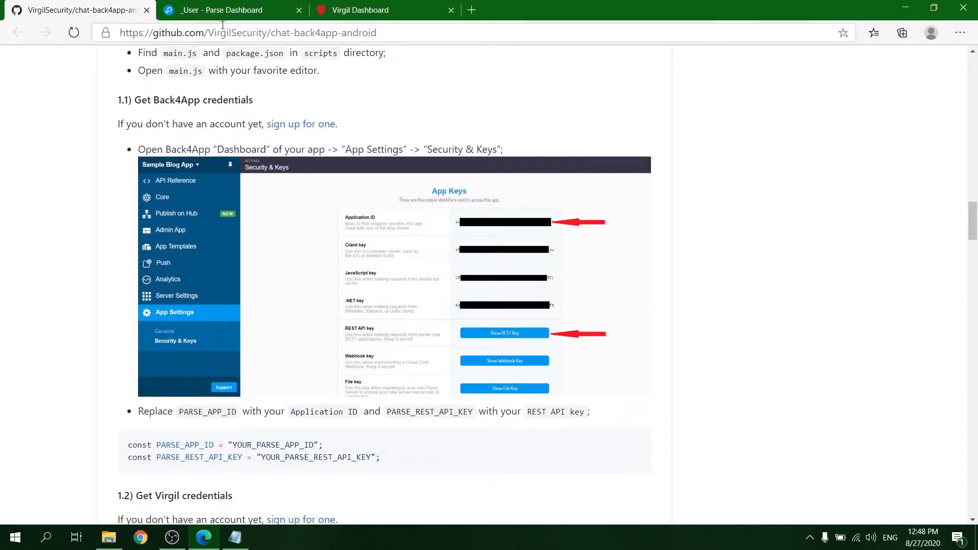
pyautogui.click(224, 10)
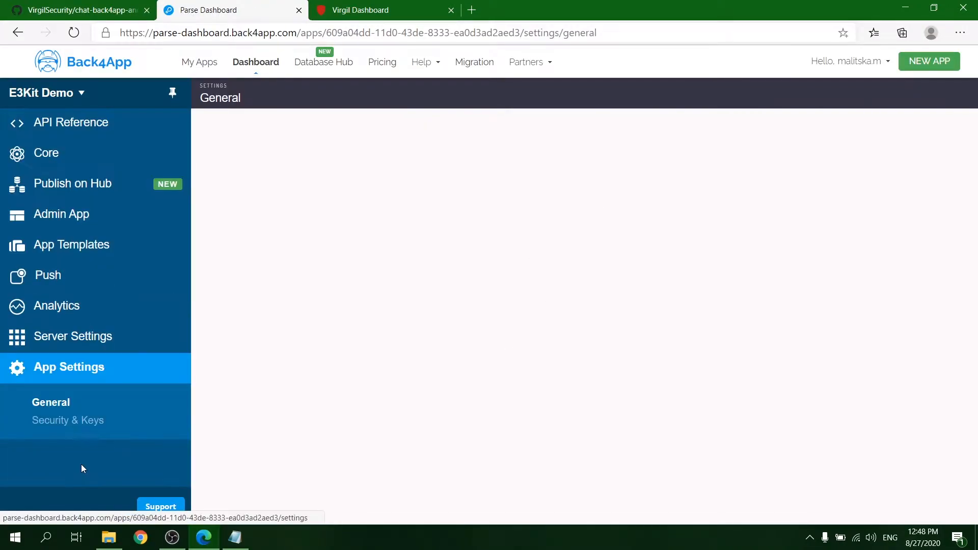
# Step: Copy E3Kit Demo's Application ID and REST API key from Security & Keys into main.js
pyautogui.click(67, 419)
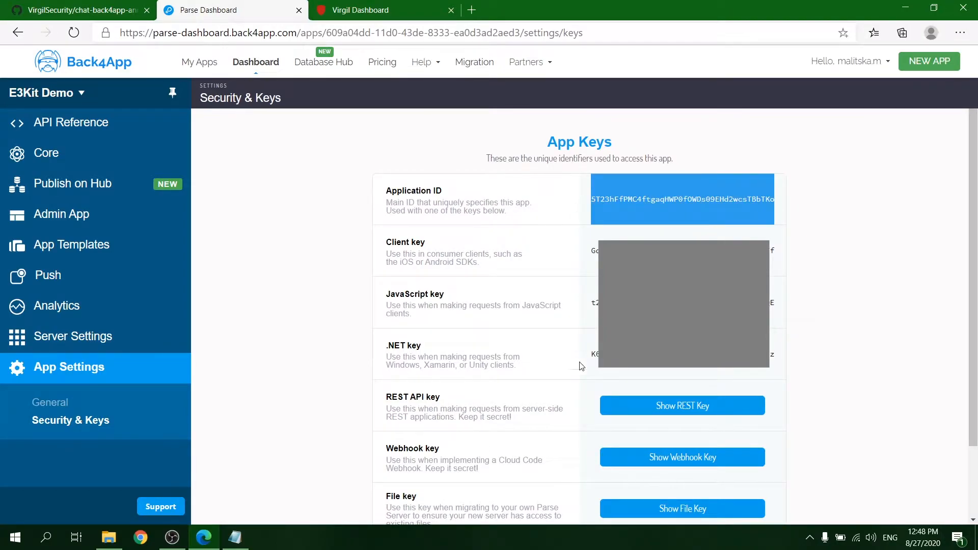
pyautogui.click(236, 537)
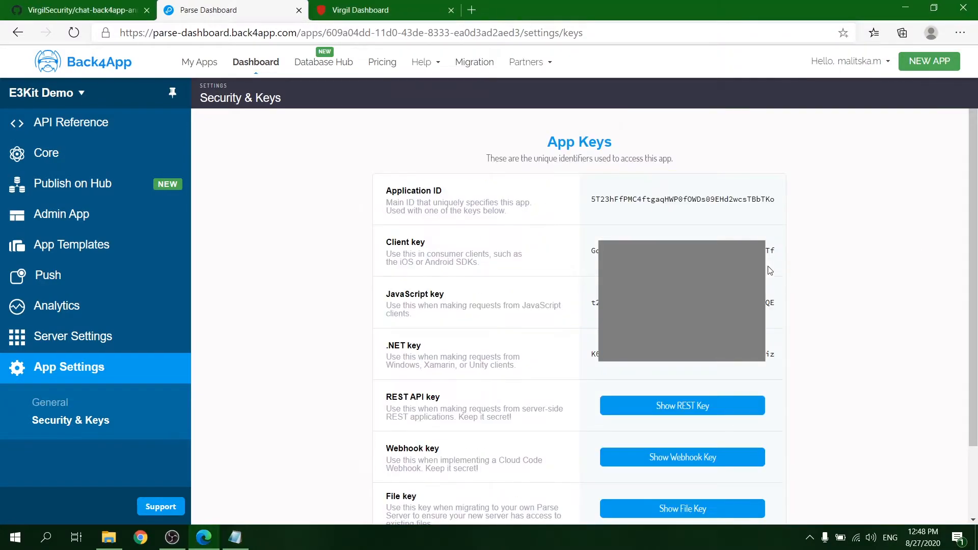
pyautogui.click(681, 405)
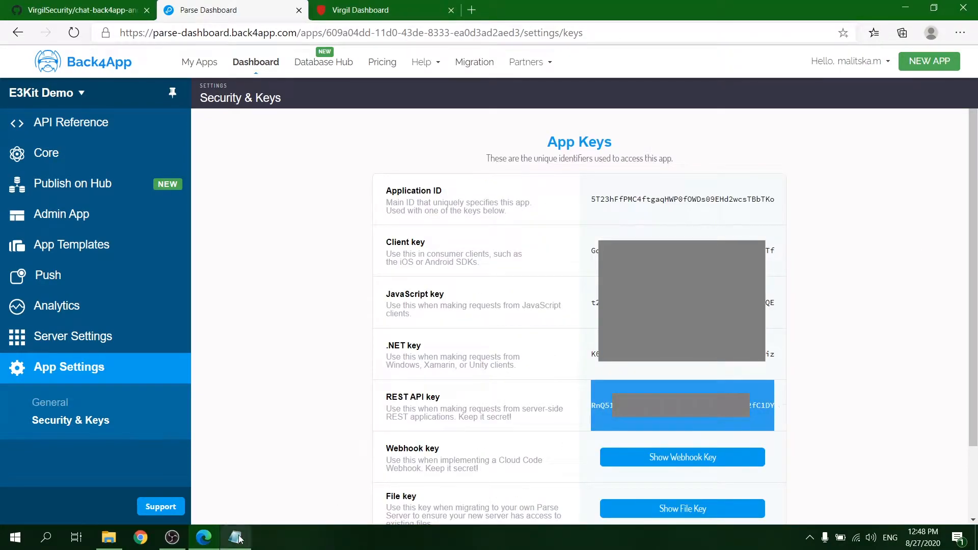
pyautogui.click(235, 537)
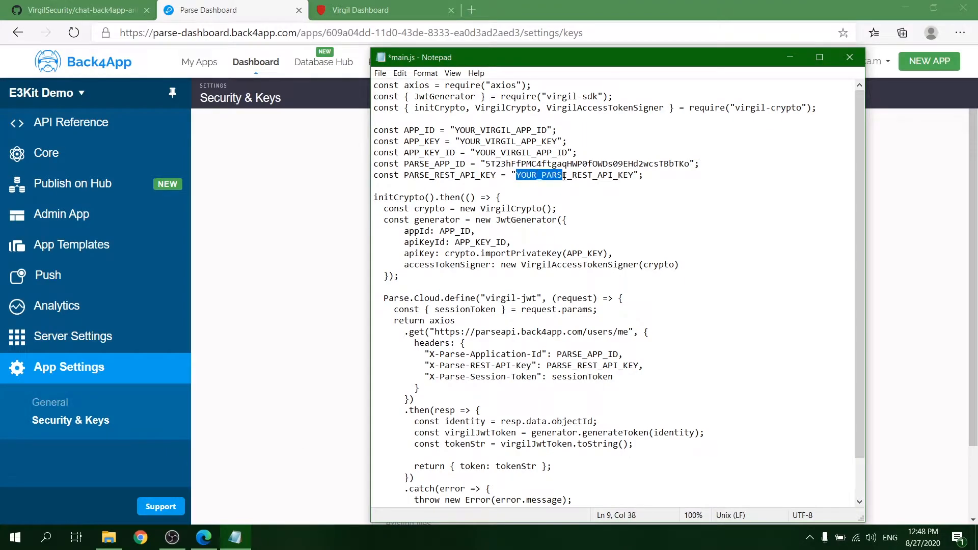
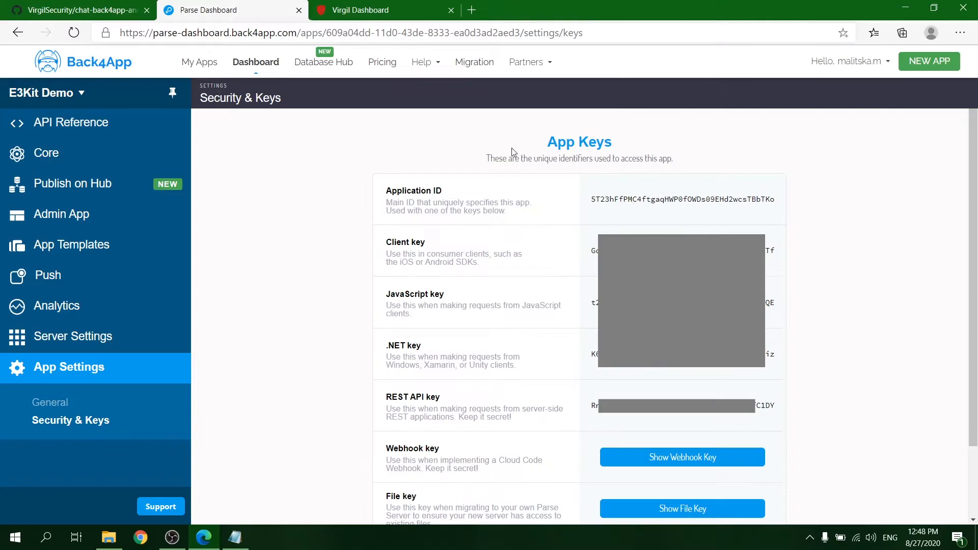
pyautogui.click(74, 10)
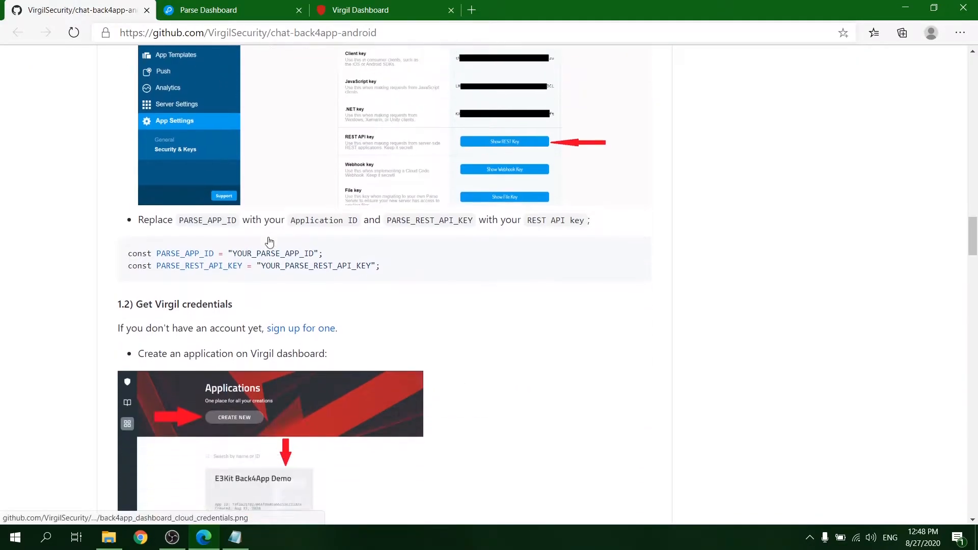
# Step: Create a new Virgil application named E3Kit Back4App Demo
pyautogui.scroll(-3)
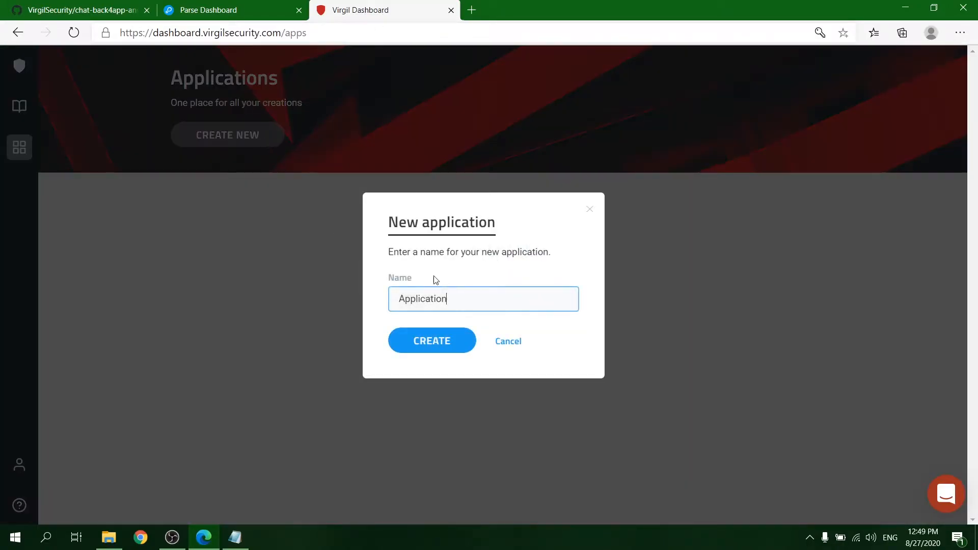
pyautogui.write('E')
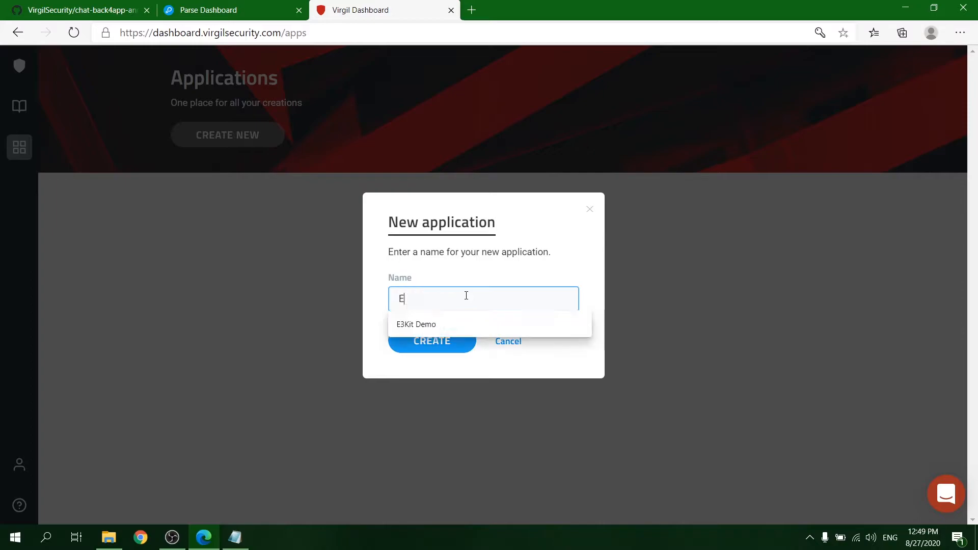
pyautogui.write('3Kit Back4App Demo')
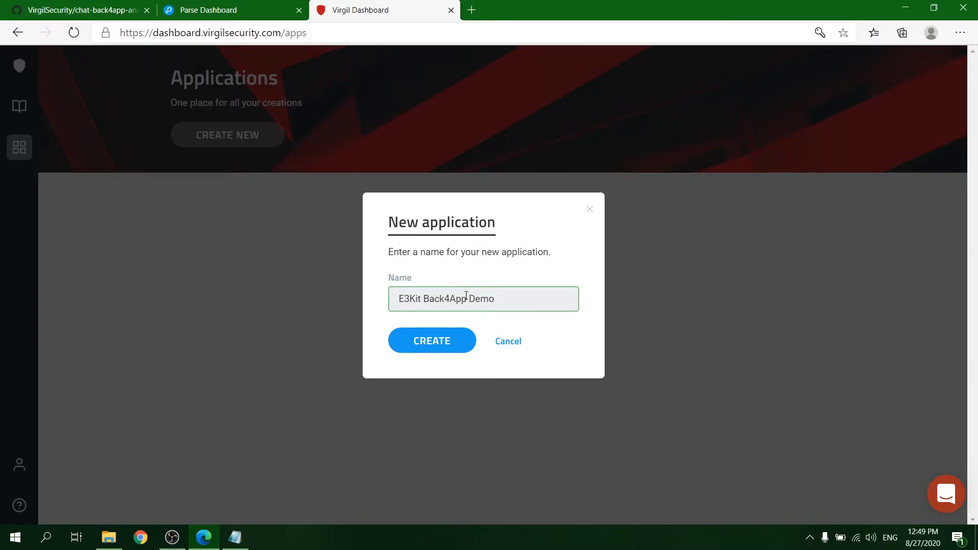
pyautogui.click(432, 340)
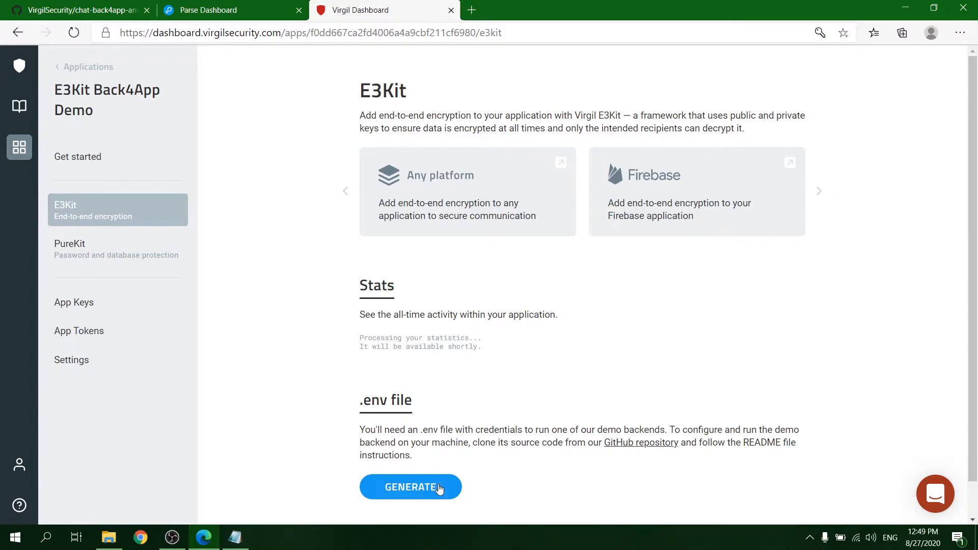
# Step: Generate a new App Key for the application, confirming the private key is stored
pyautogui.click(411, 487)
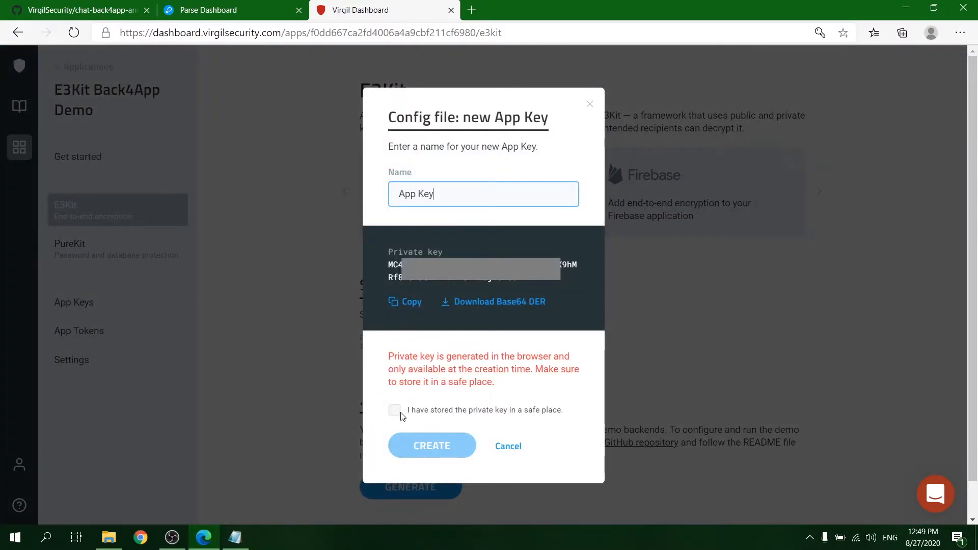
pyautogui.click(394, 409)
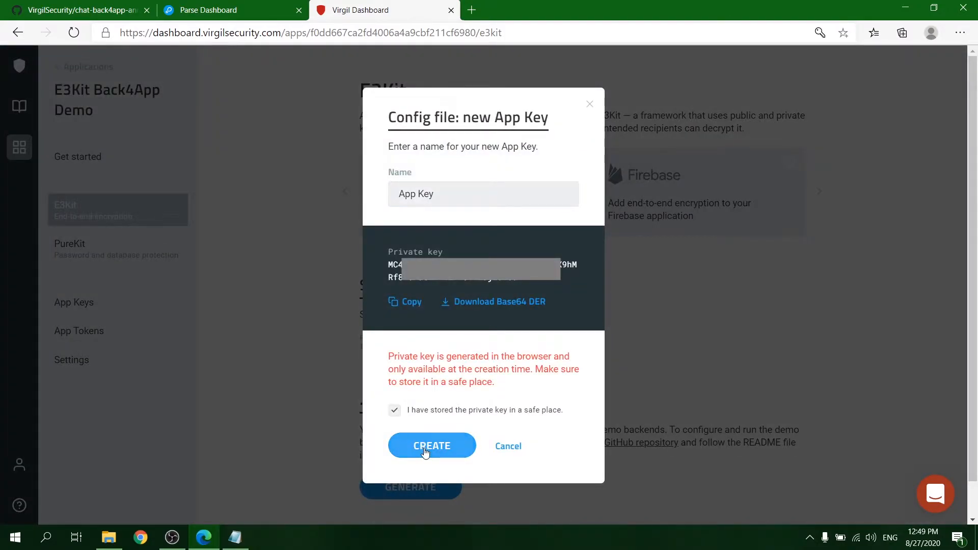
pyautogui.click(432, 446)
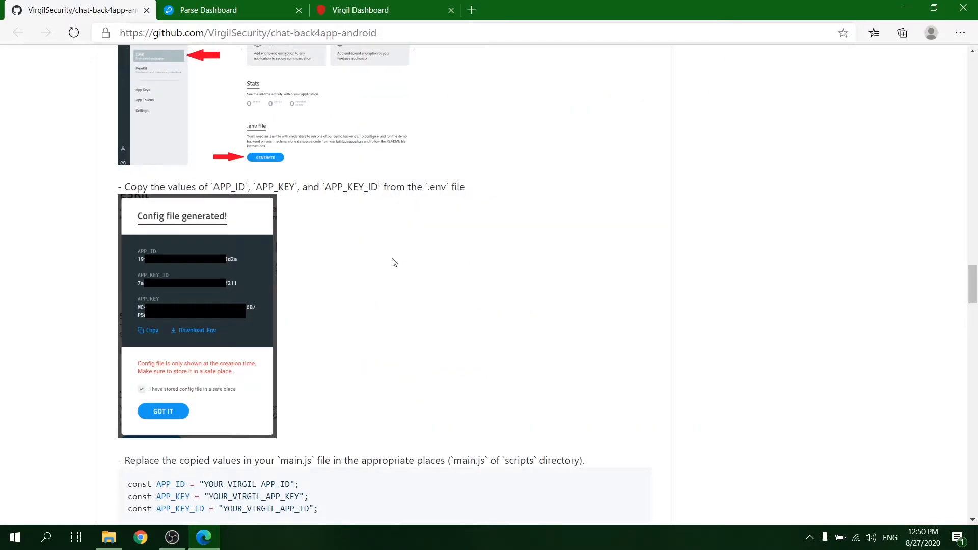
pyautogui.click(224, 10)
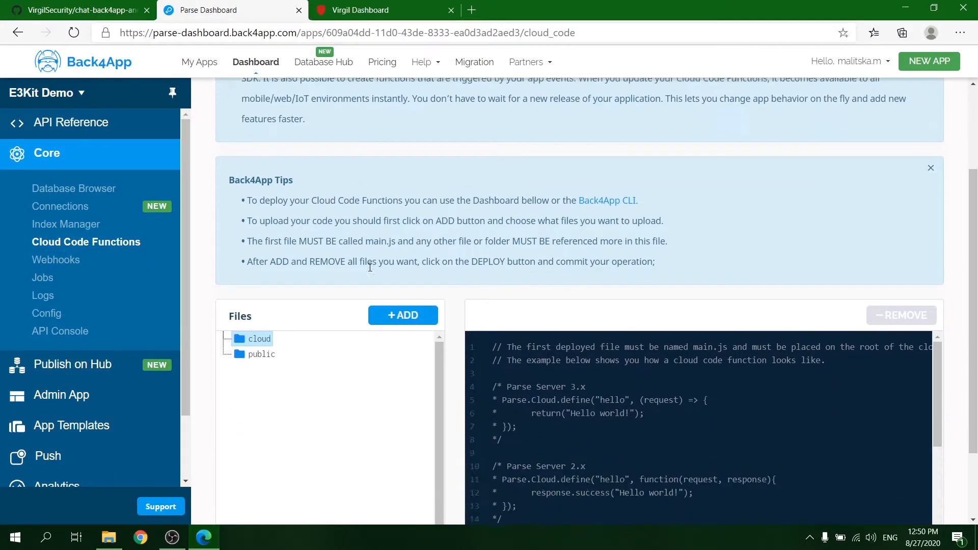
# Step: Upload main.js and package.json from the scripts folder to Cloud Code Functions and deploy them
pyautogui.scroll(-3)
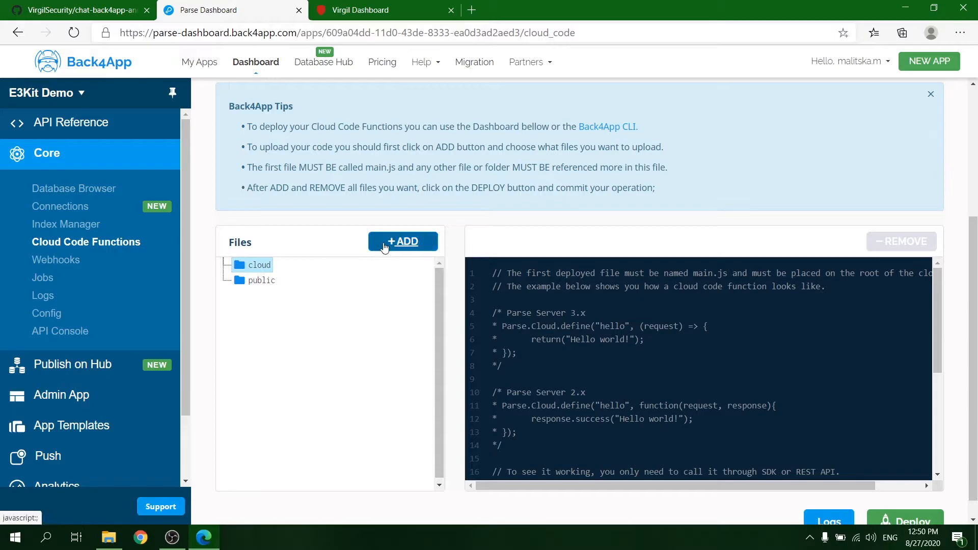
pyautogui.click(403, 242)
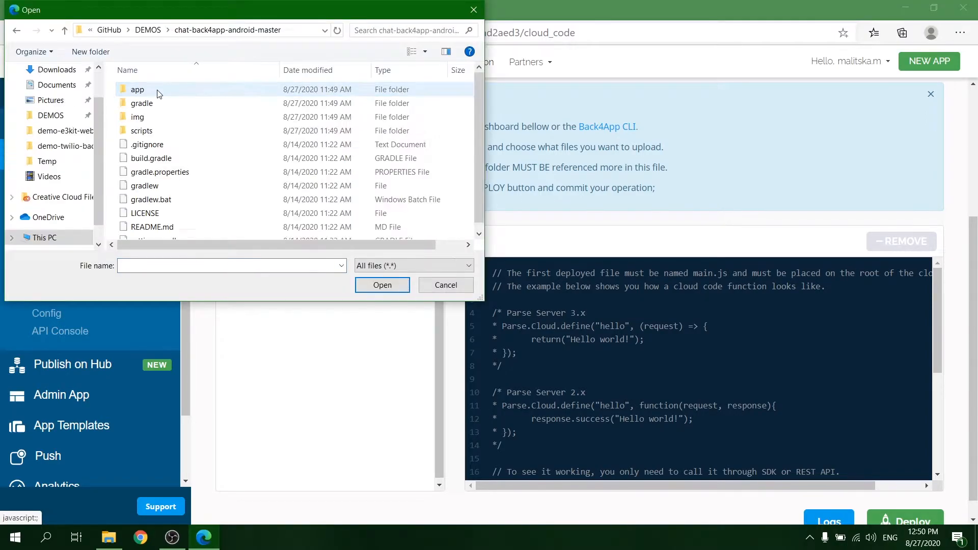
pyautogui.click(141, 131)
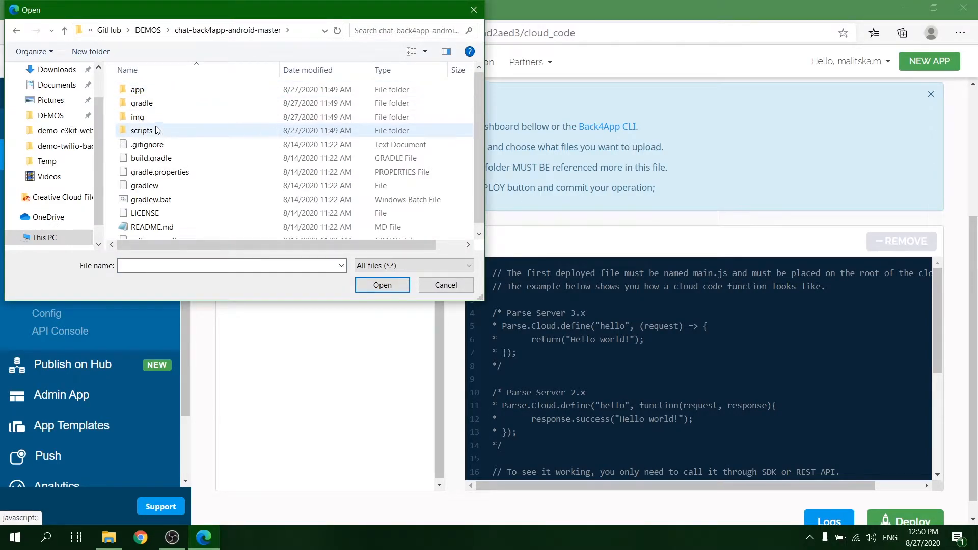
pyautogui.doubleClick(141, 130)
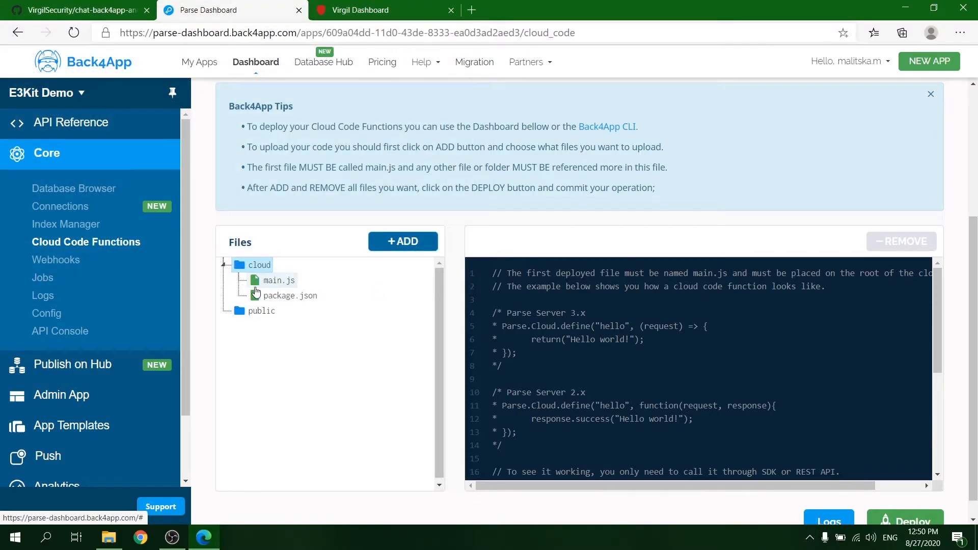
pyautogui.click(906, 499)
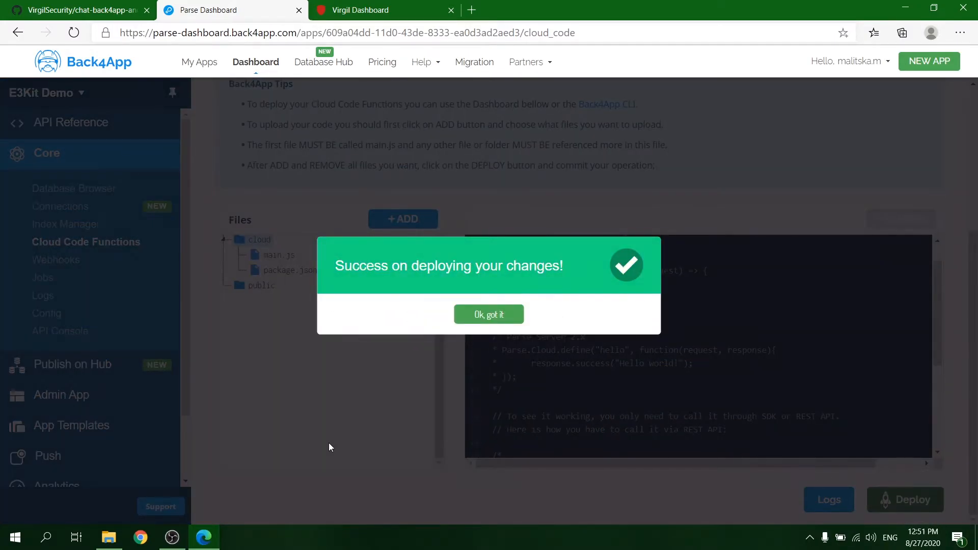
pyautogui.click(488, 314)
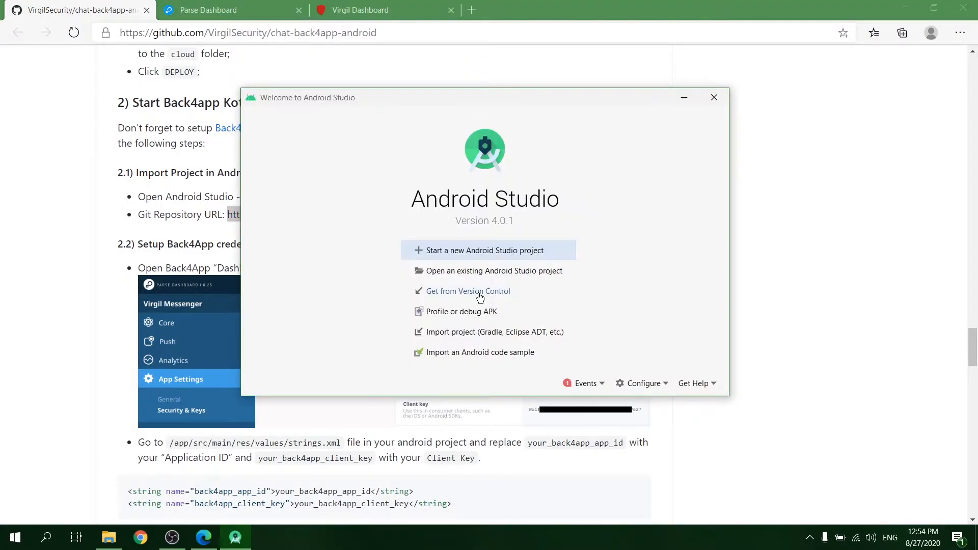
pyautogui.click(468, 291)
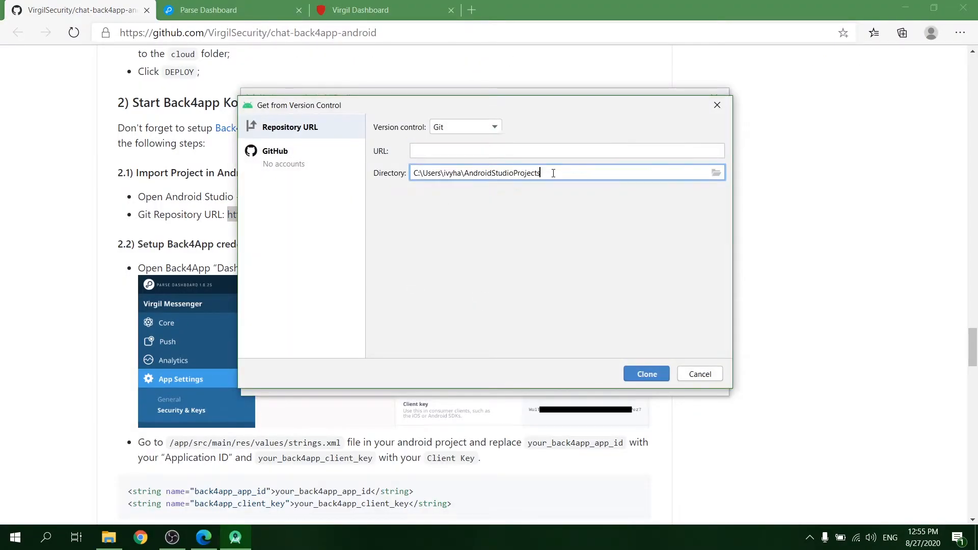
pyautogui.write('\\Dem')
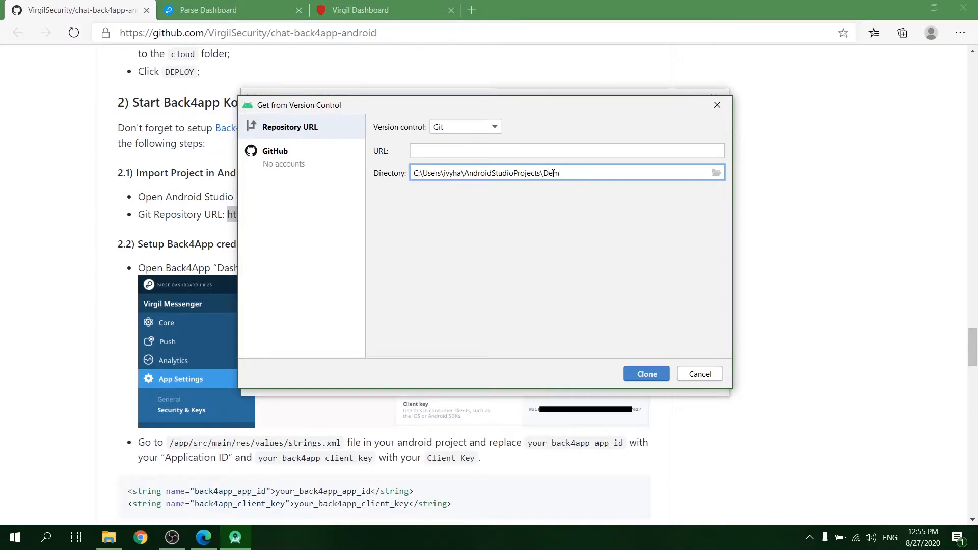
pyautogui.write('https://github.com/VirgilSecurity/chat-back4app-android')
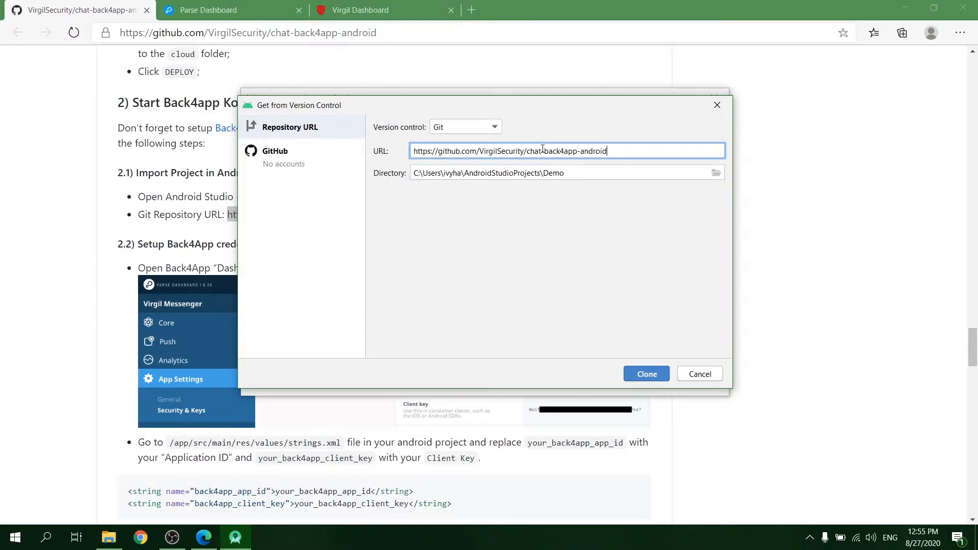
pyautogui.click(646, 374)
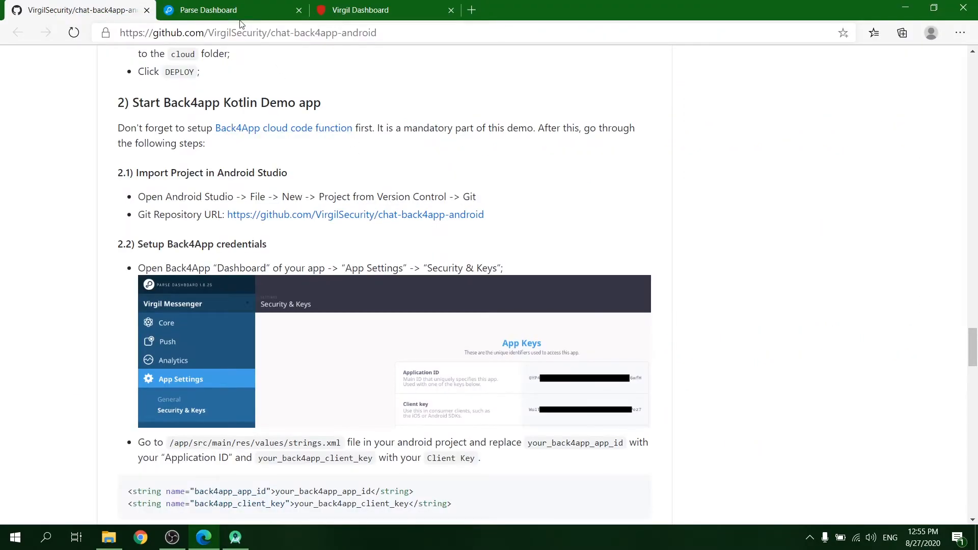
# Step: Open the Back4App Security & Keys page and drill into the Demo project's app resources to strings.xml
pyautogui.click(207, 10)
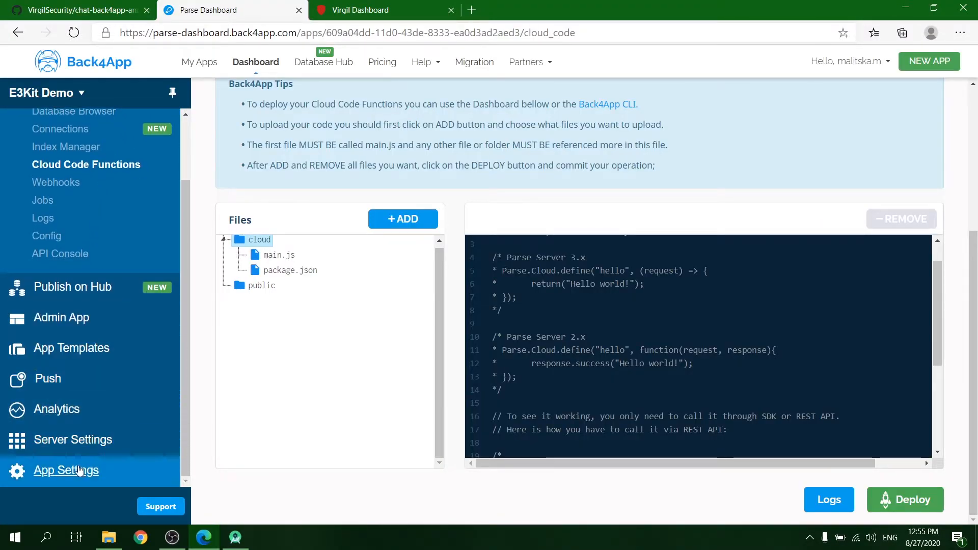
pyautogui.click(65, 470)
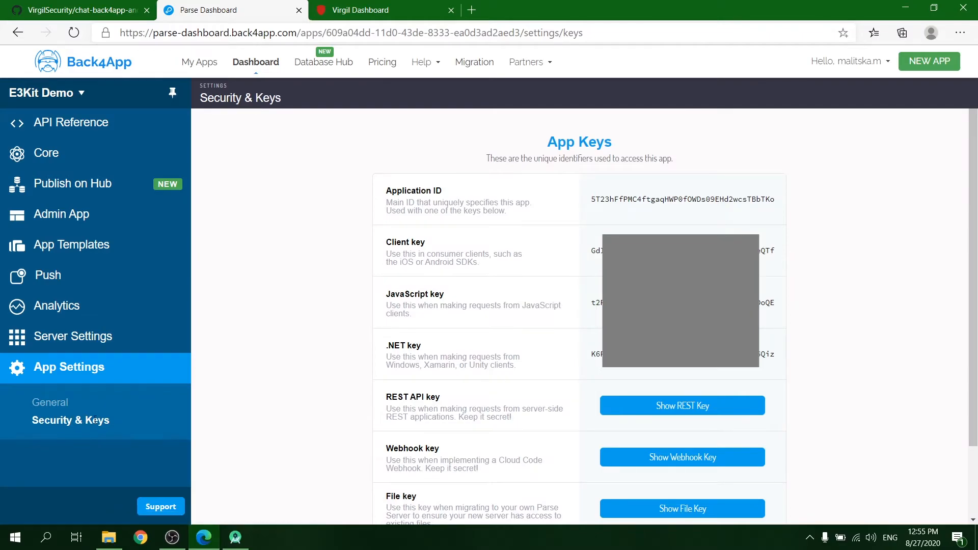
pyautogui.click(74, 10)
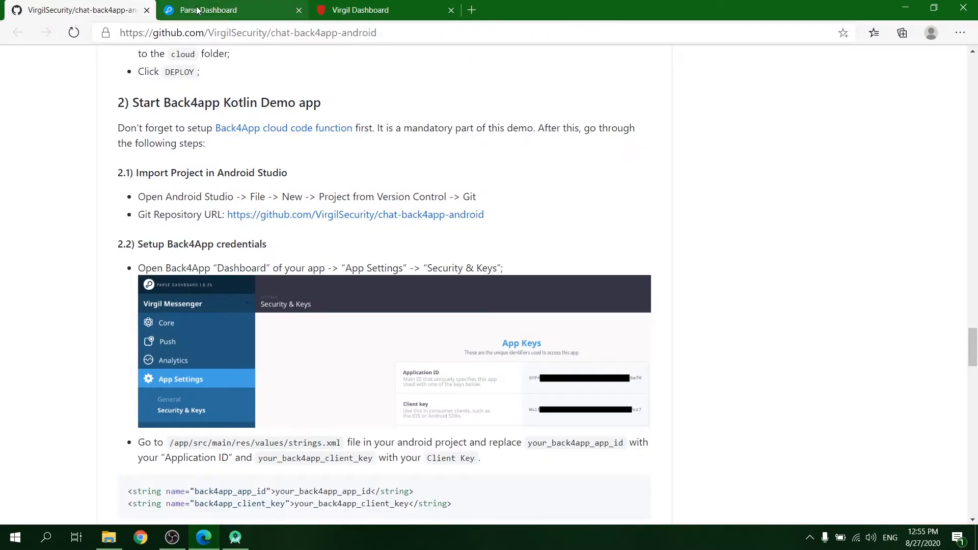
pyautogui.click(235, 537)
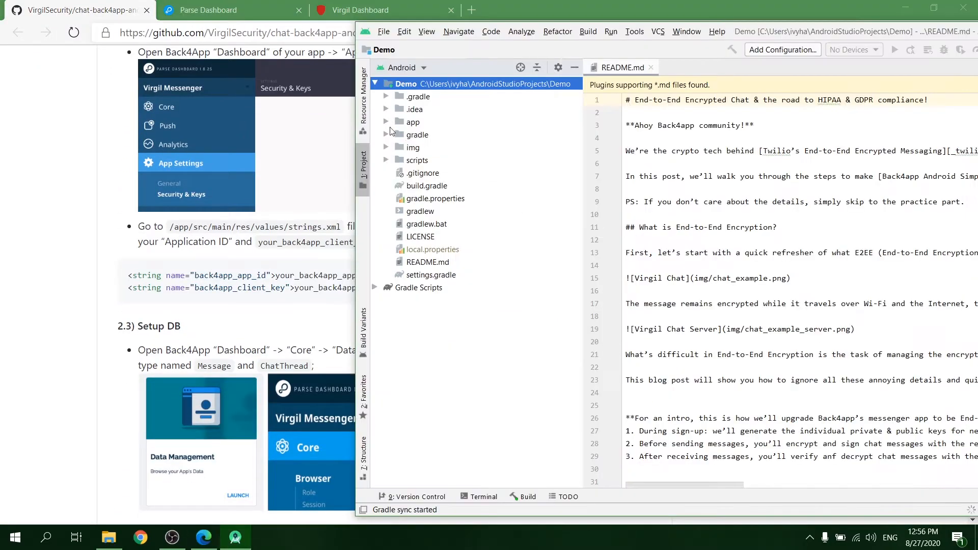
pyautogui.click(387, 122)
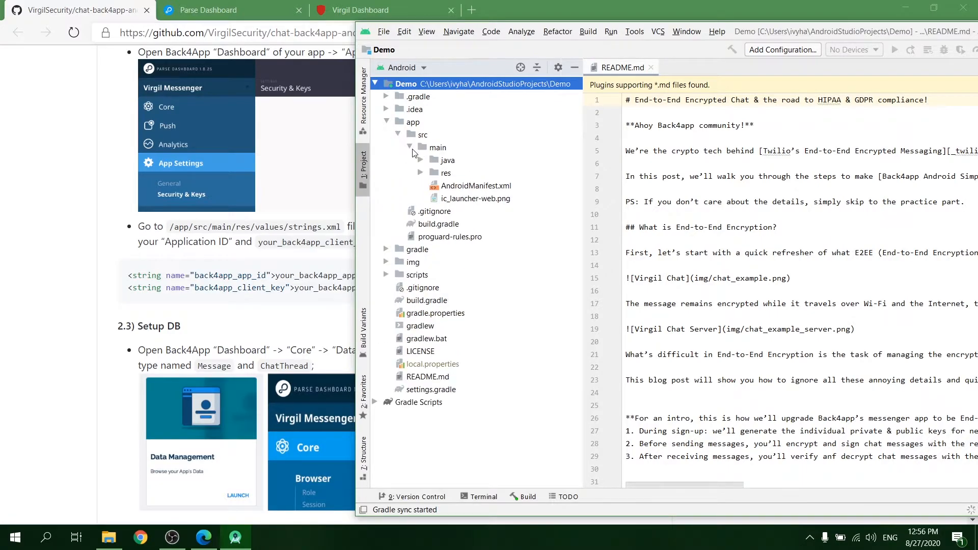
pyautogui.click(445, 173)
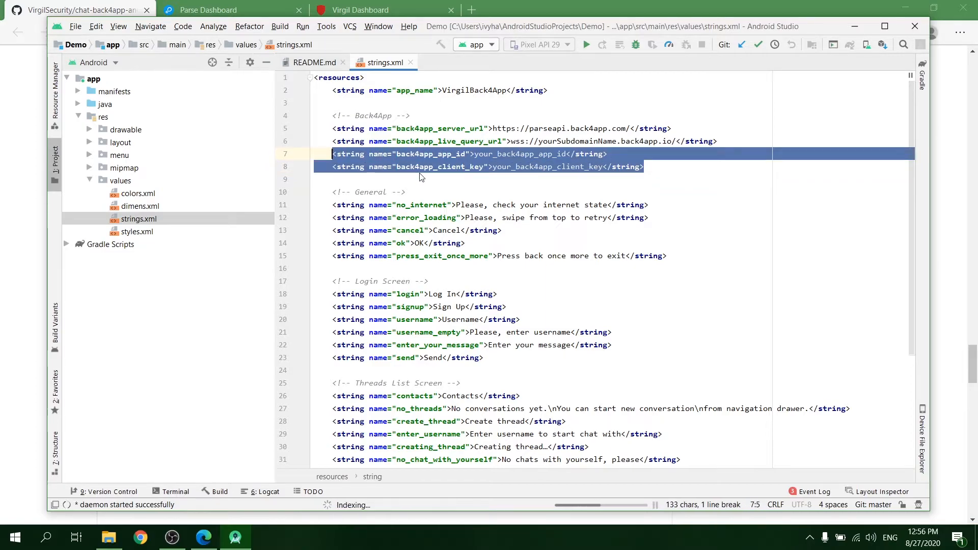
pyautogui.click(215, 10)
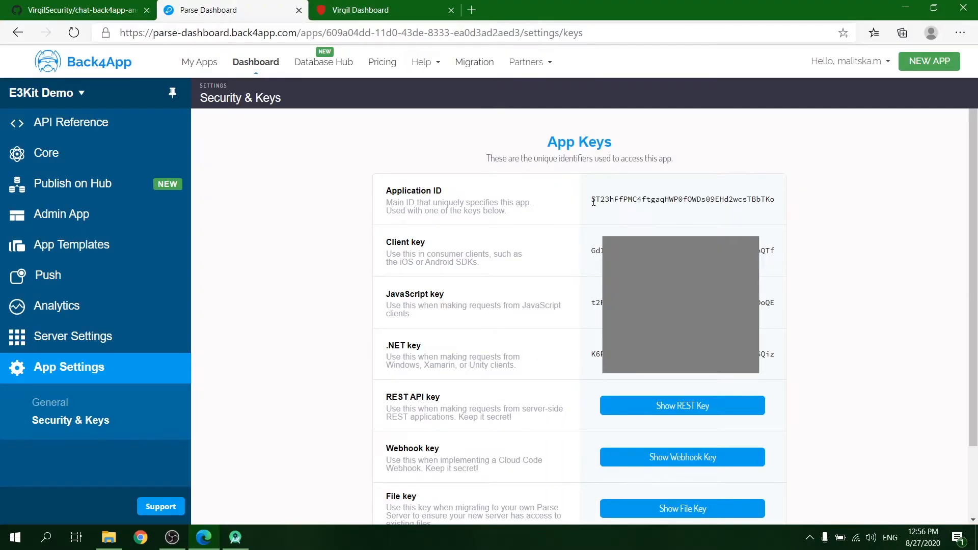
pyautogui.doubleClick(682, 199)
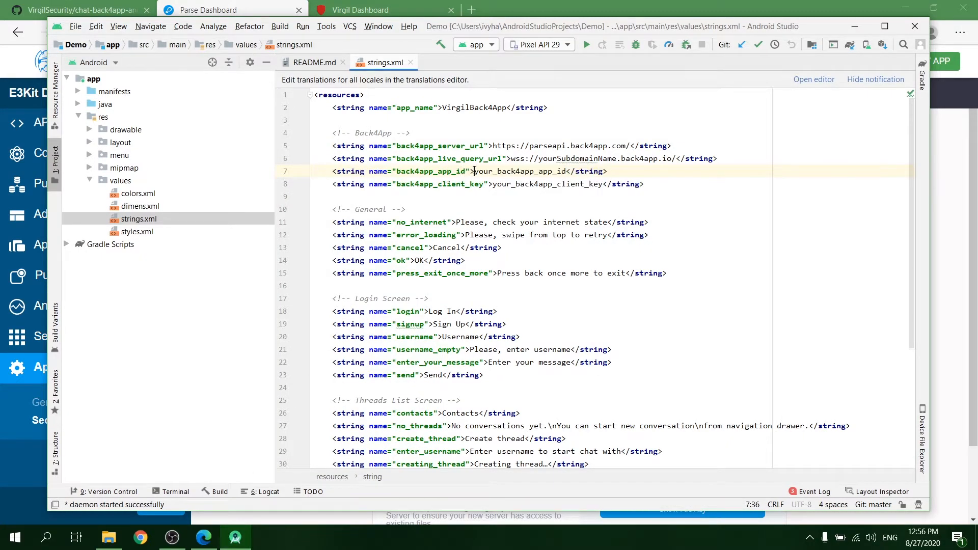
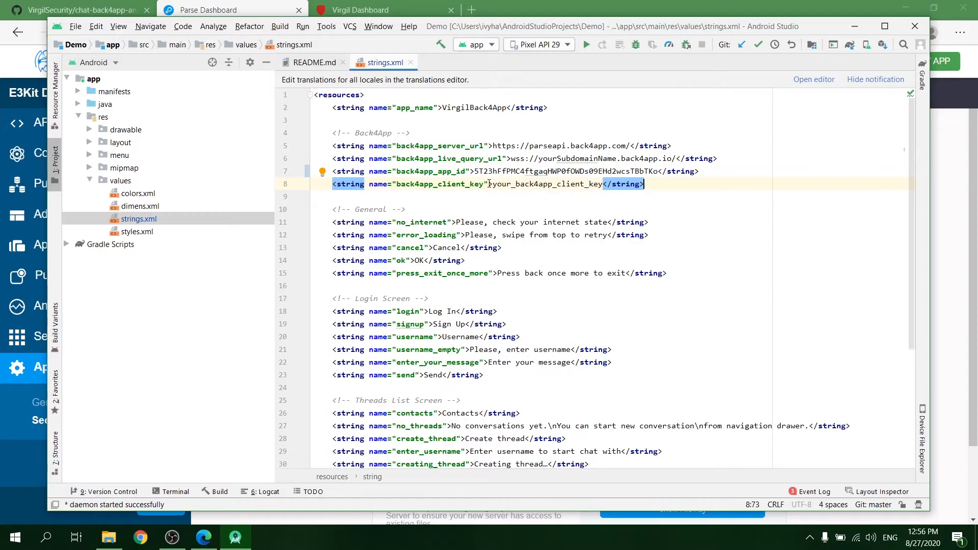
pyautogui.doubleClick(546, 183)
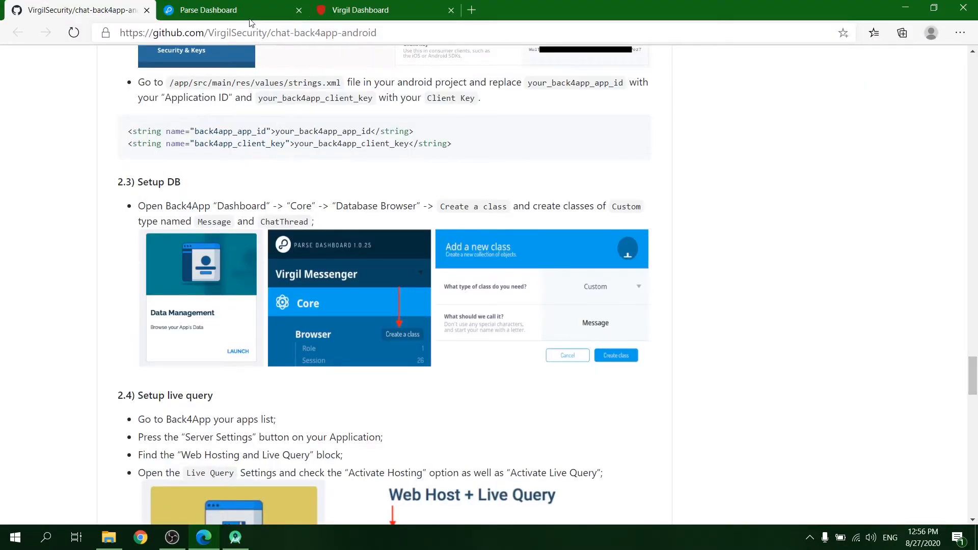
# Step: Create a custom Message class (and ChatThread the same way) in the E3Kit Demo database
pyautogui.click(209, 10)
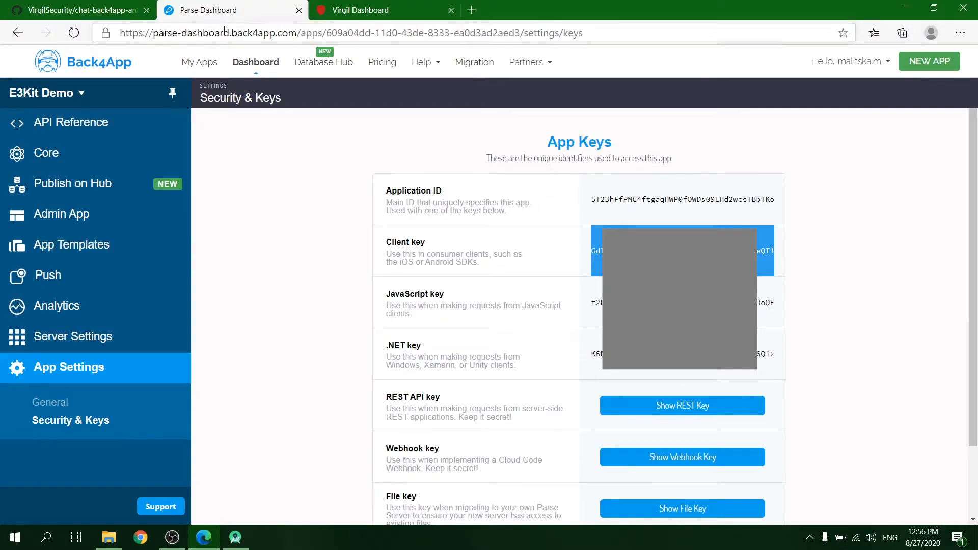
pyautogui.click(45, 153)
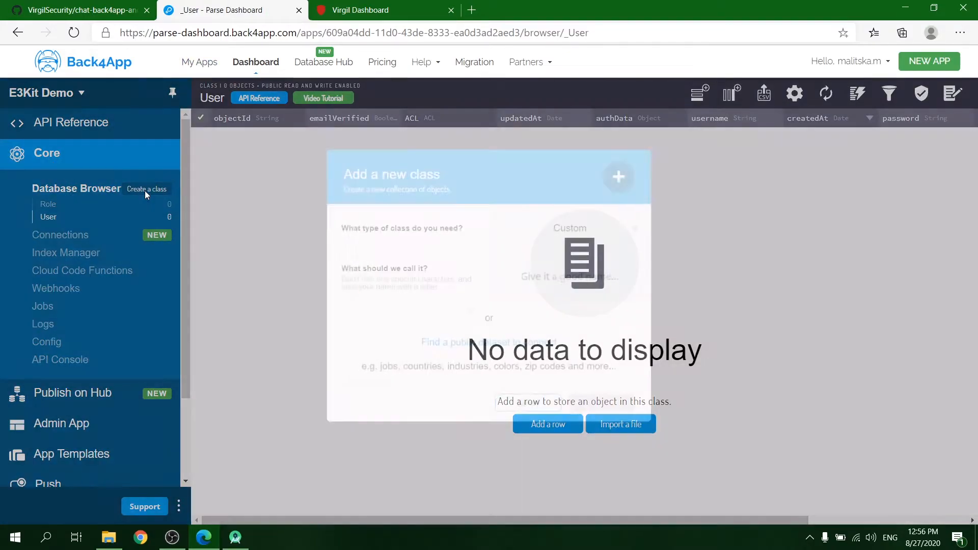
pyautogui.click(147, 189)
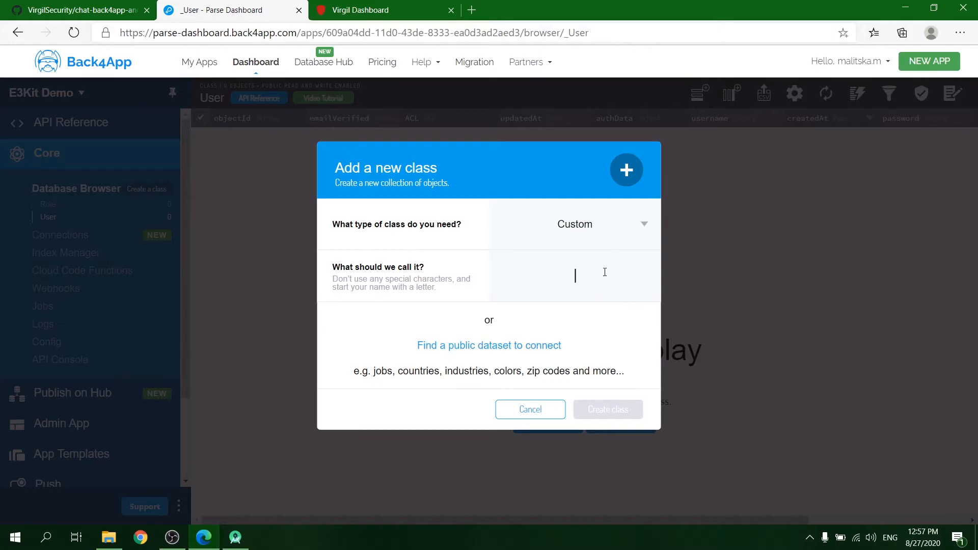
pyautogui.write('Mess')
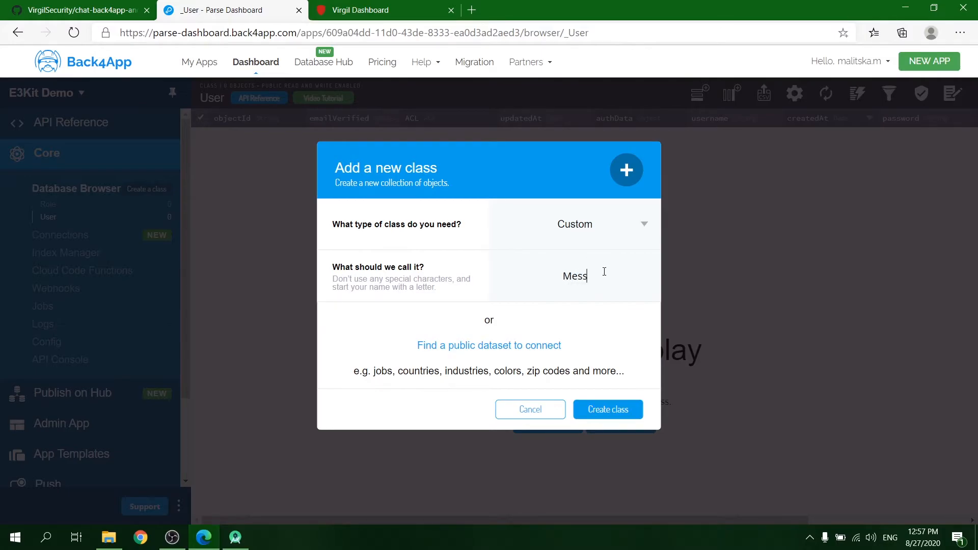
pyautogui.click(607, 410)
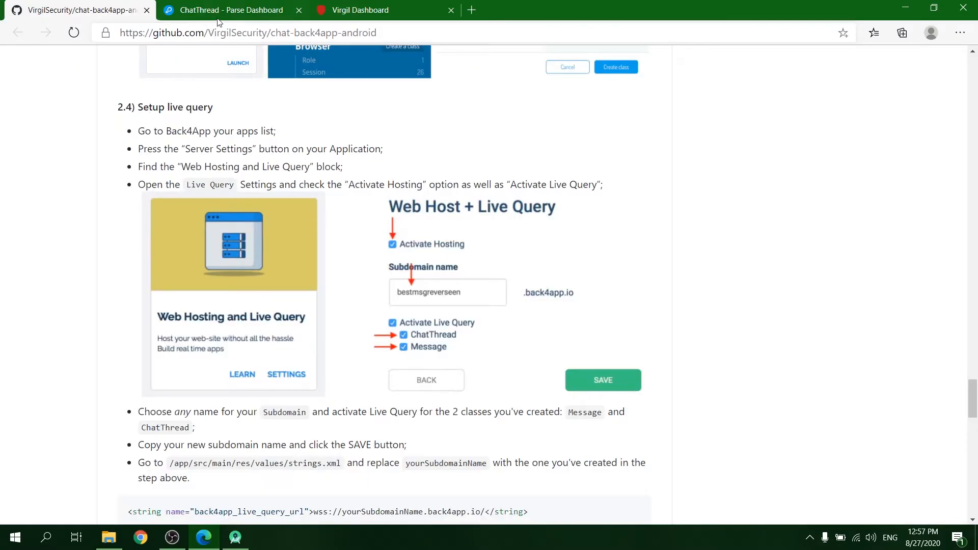
pyautogui.click(224, 10)
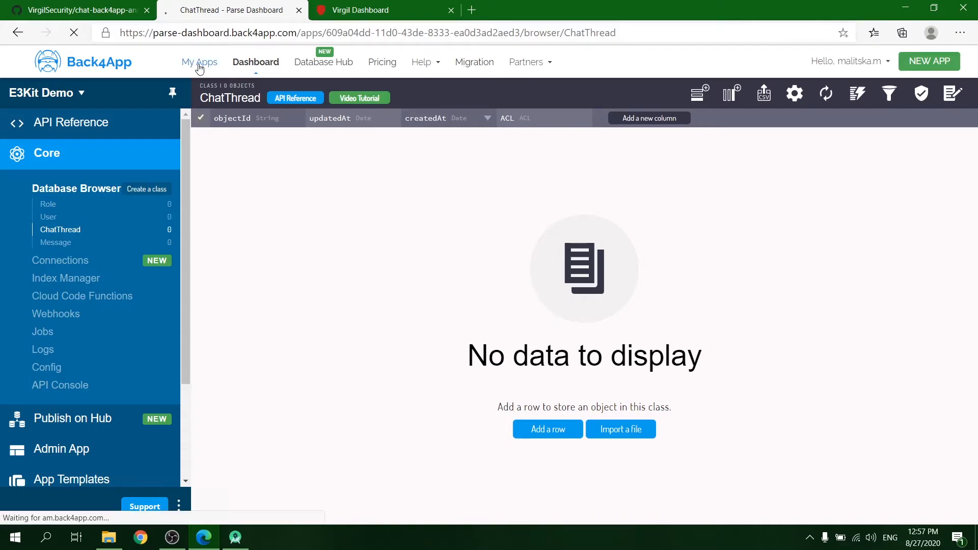
# Step: Reach the Web Hosting and Live Query settings from My Apps > Server Settings
pyautogui.click(200, 62)
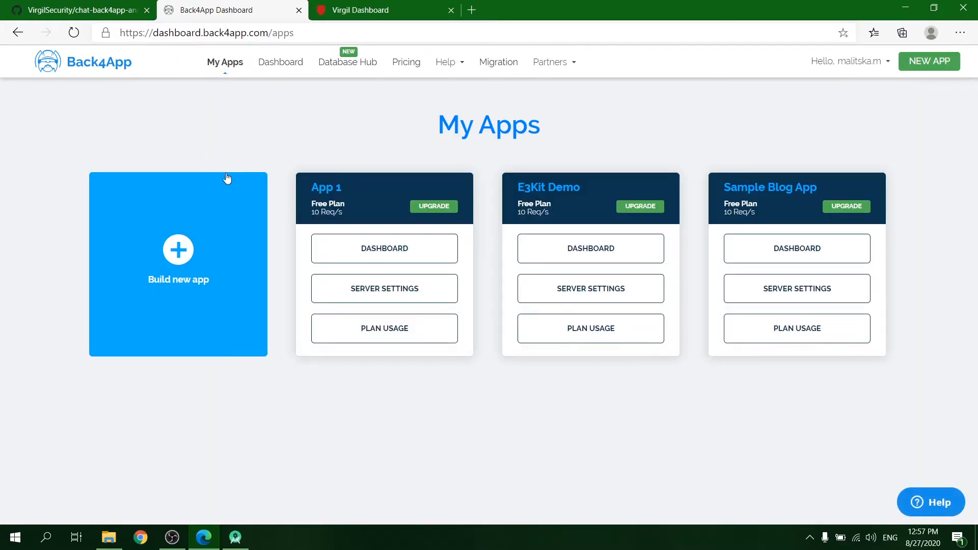
pyautogui.moveTo(577, 348)
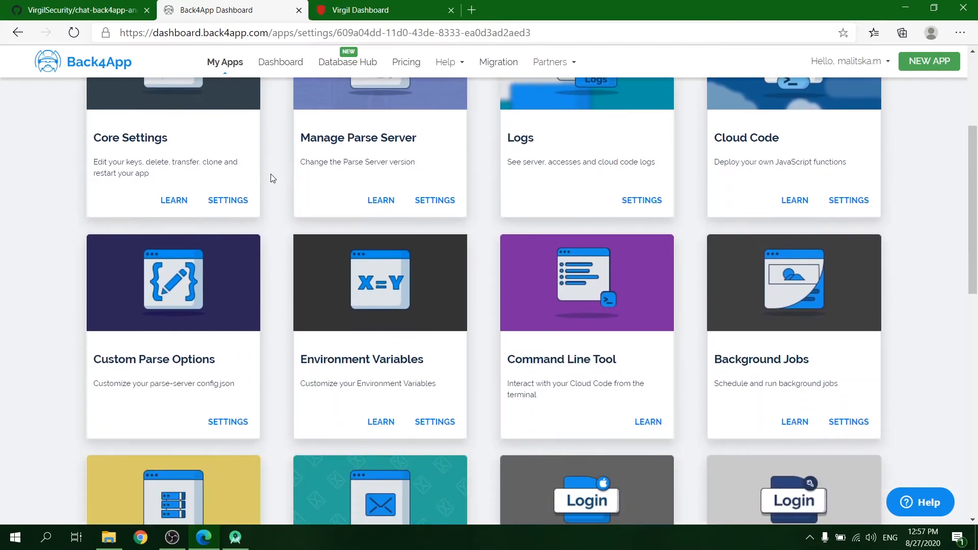
pyautogui.scroll(-3)
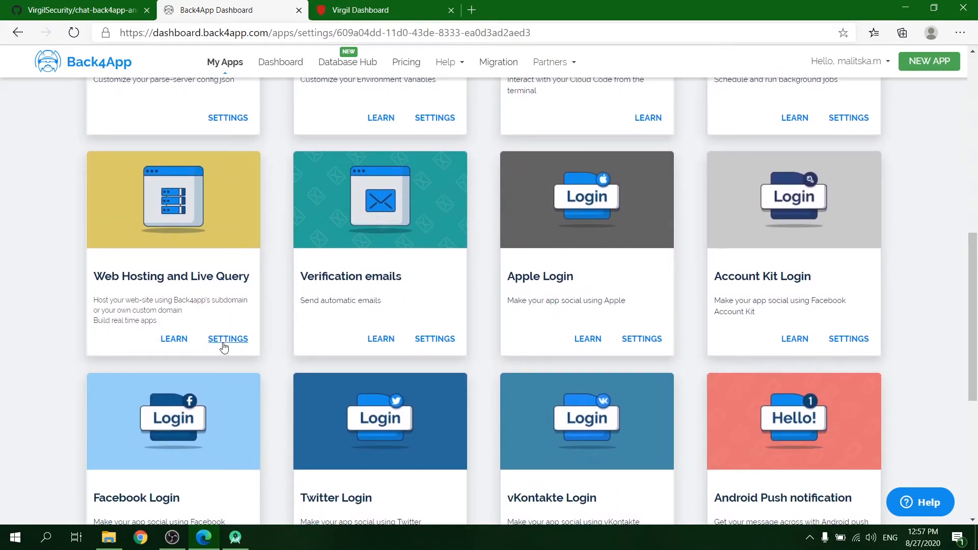
pyautogui.click(228, 339)
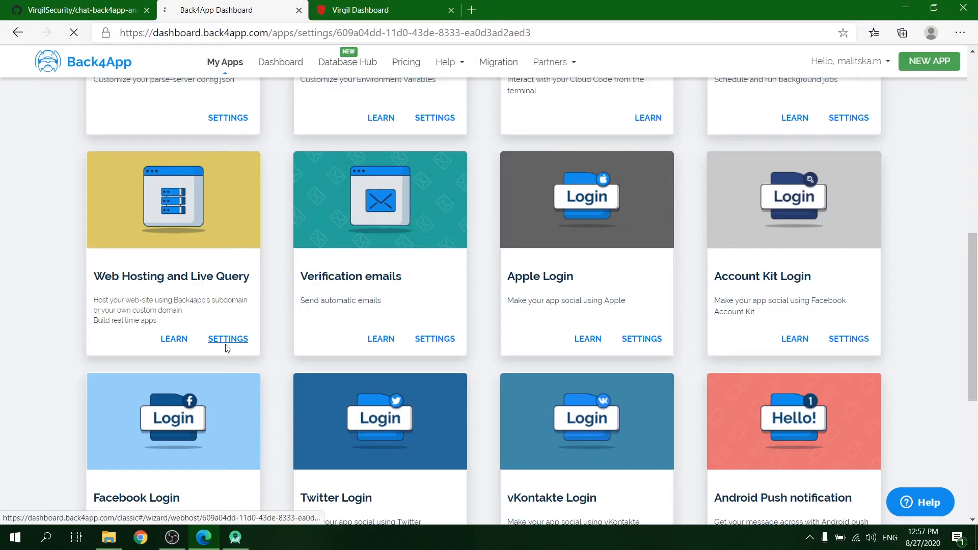
pyautogui.click(227, 338)
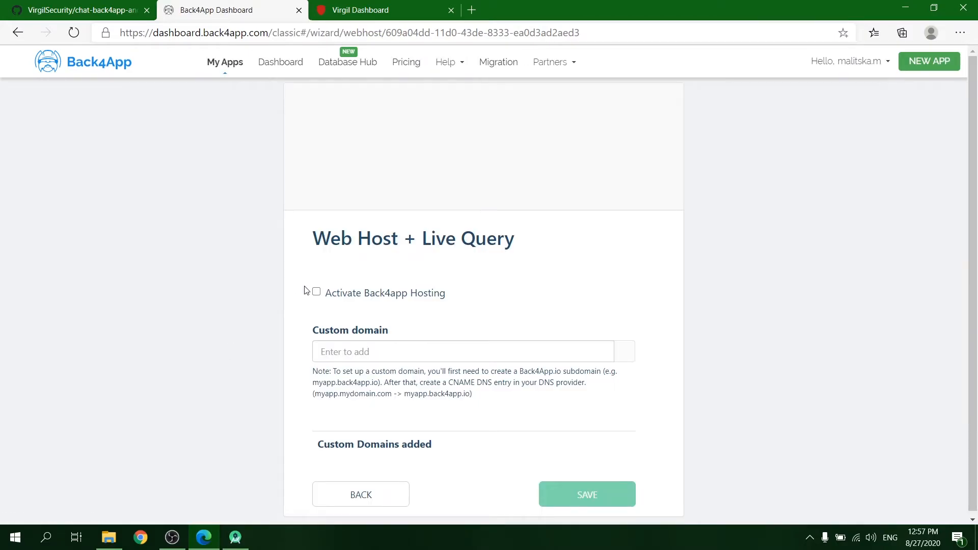
# Step: Activate hosting on subdomain e3kitdemo, enable Live Query for ChatThread and Message, and save
pyautogui.click(315, 300)
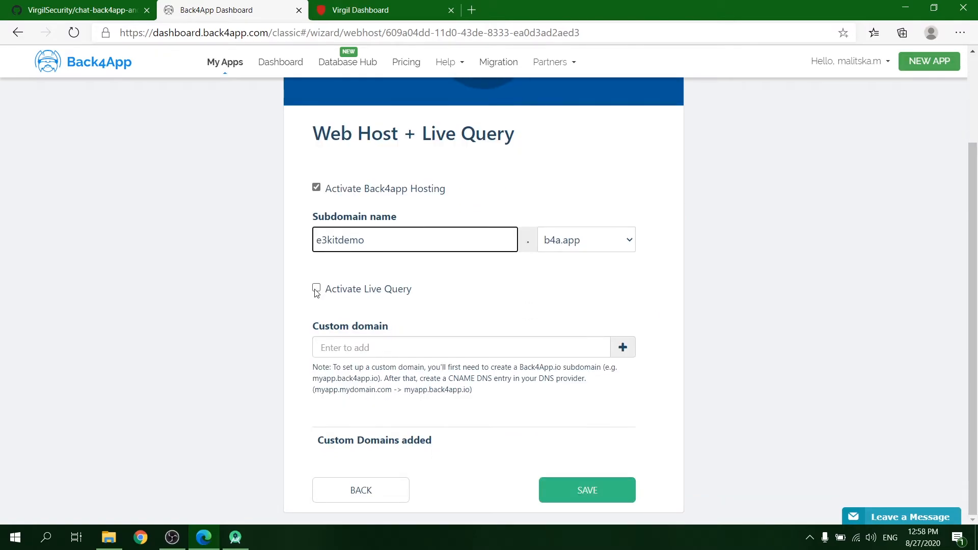
pyautogui.click(315, 288)
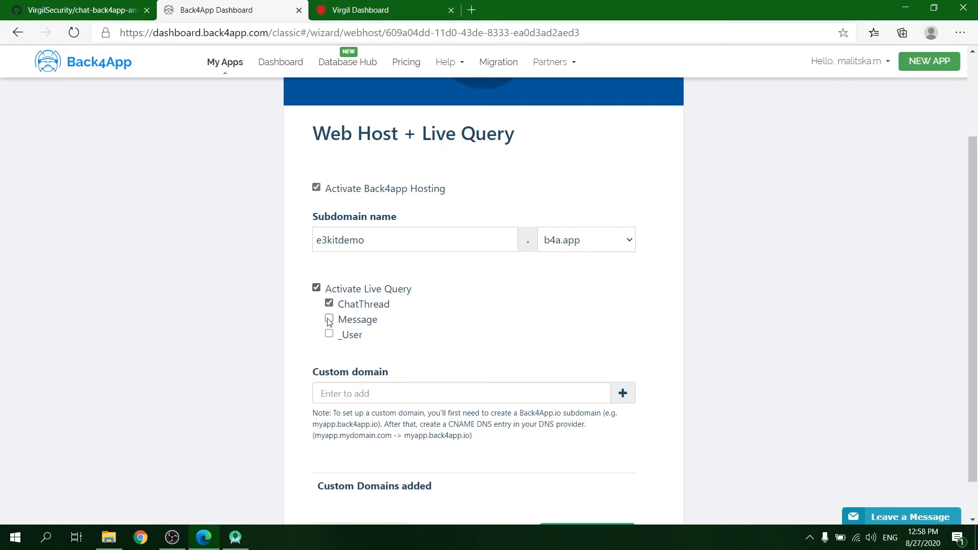
pyautogui.click(329, 320)
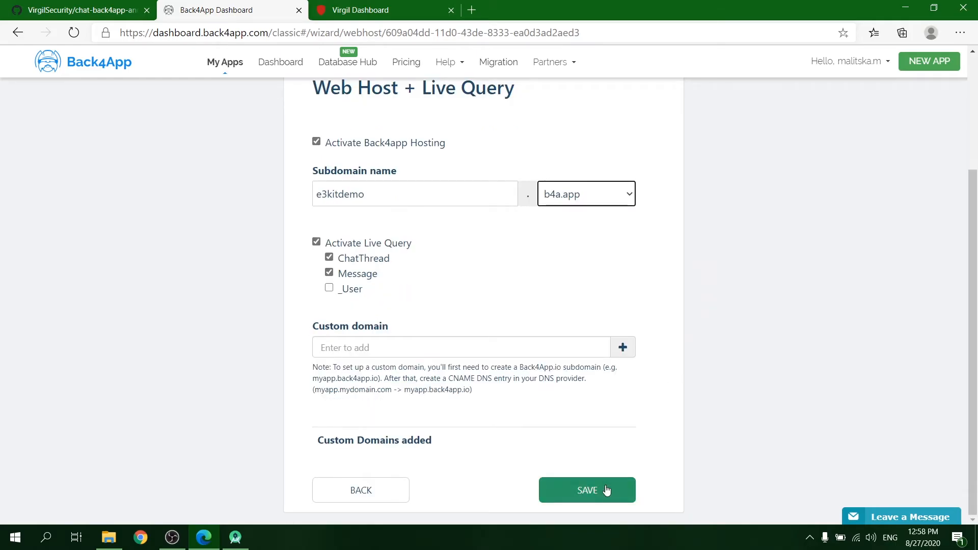
pyautogui.click(585, 490)
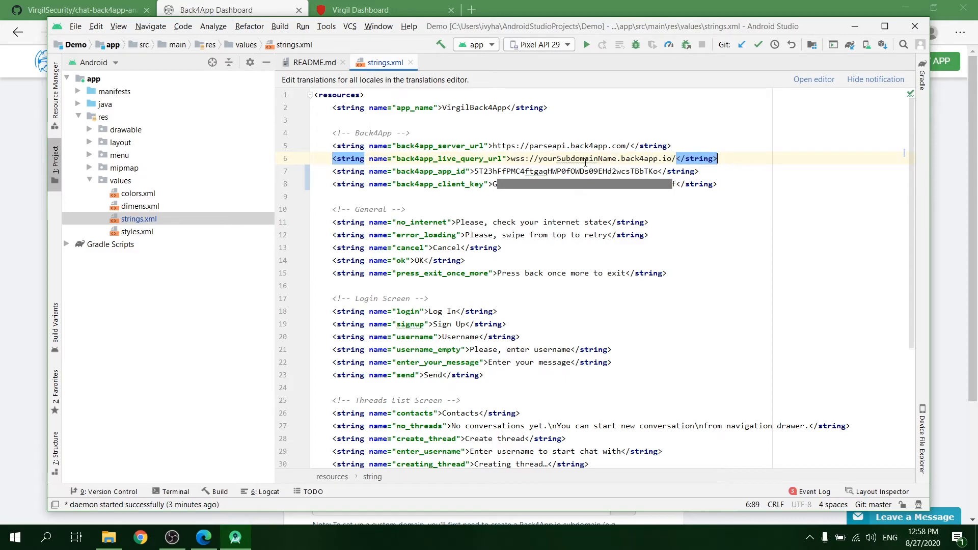
# Step: Replace yourSubdomainName in back4app_live_query_url with e3kitdemo
pyautogui.doubleClick(576, 158)
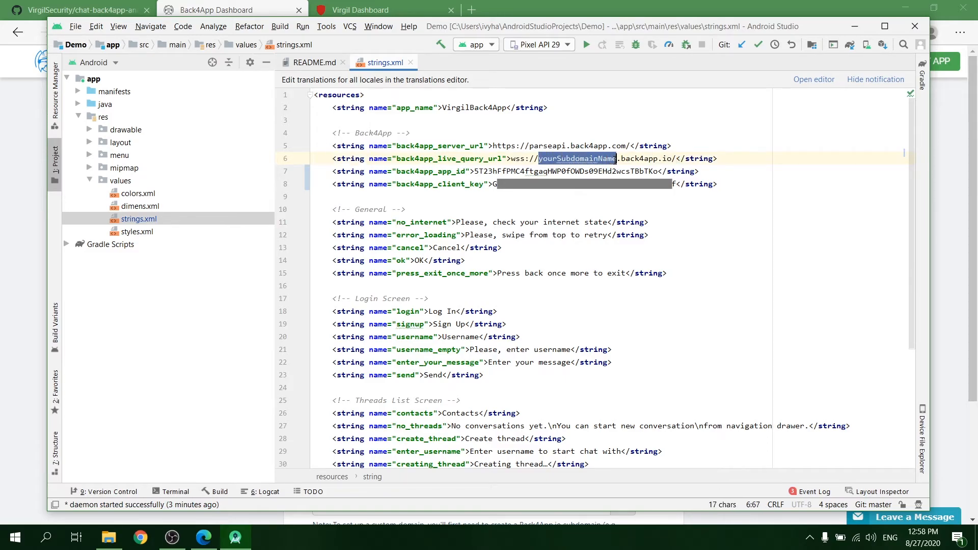
pyautogui.write('e3kitdemo')
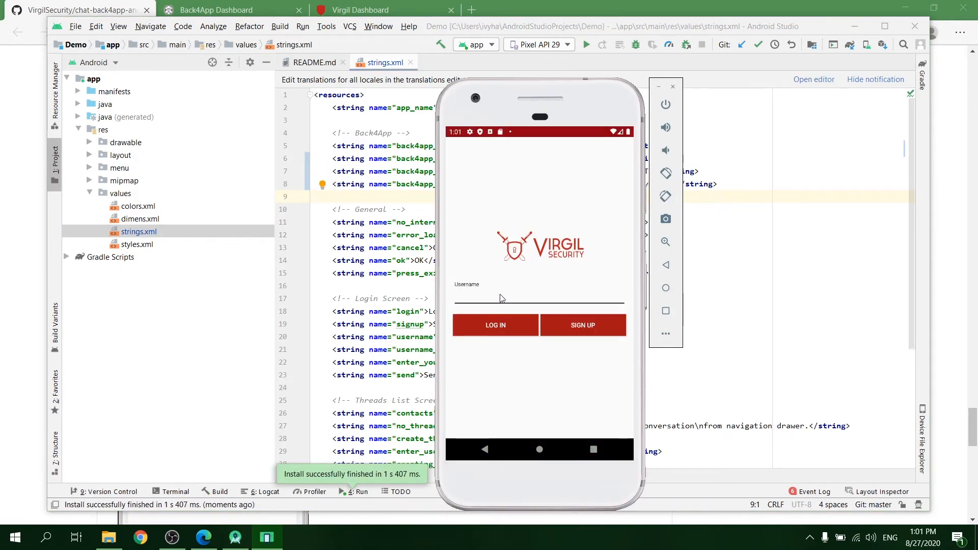
# Step: Sign up as alice in the emulator, send a greeting, then reply from bob's conversation
pyautogui.write('alice')
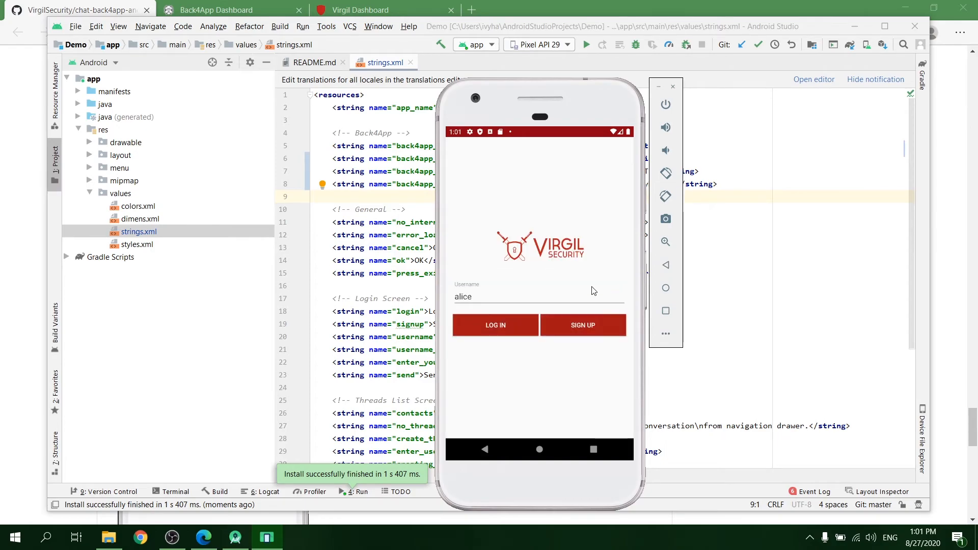
pyautogui.click(537, 296)
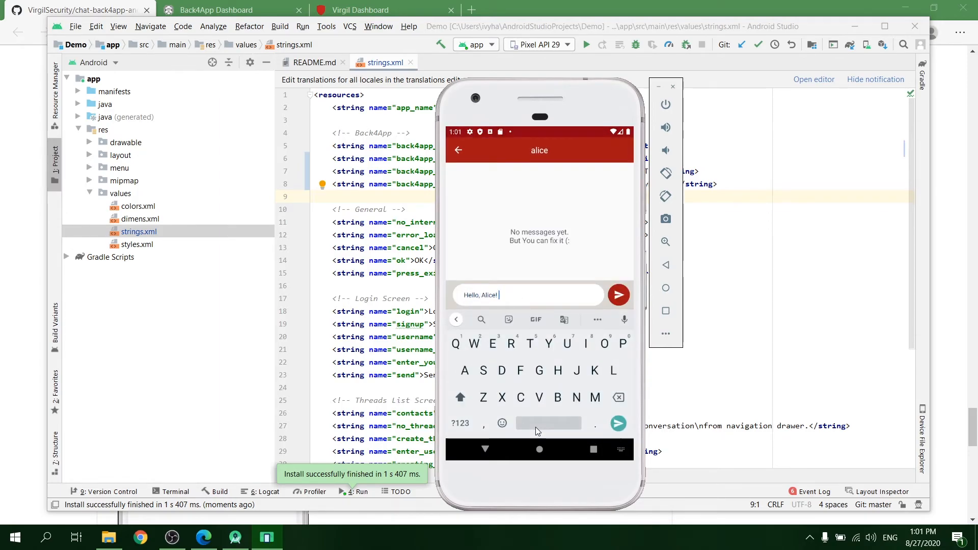
pyautogui.click(618, 295)
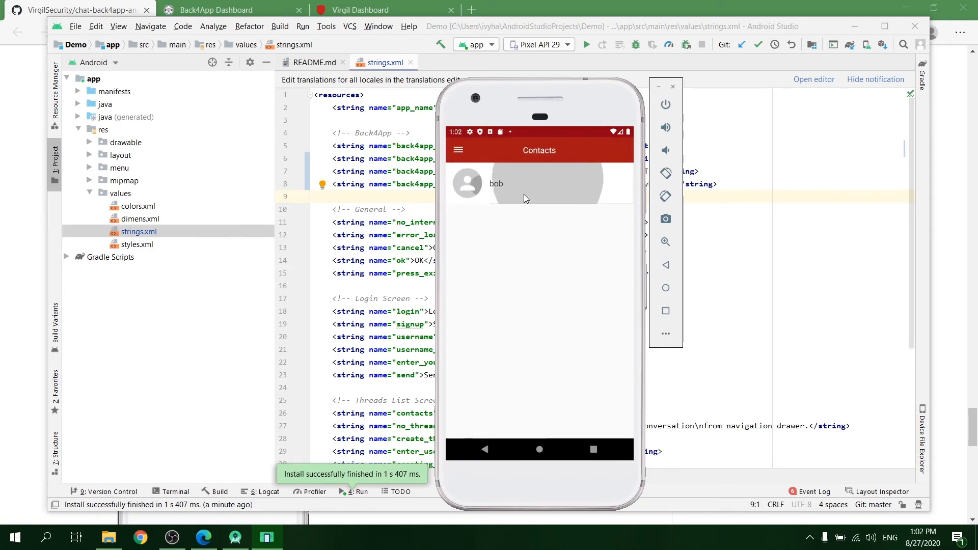
pyautogui.click(525, 182)
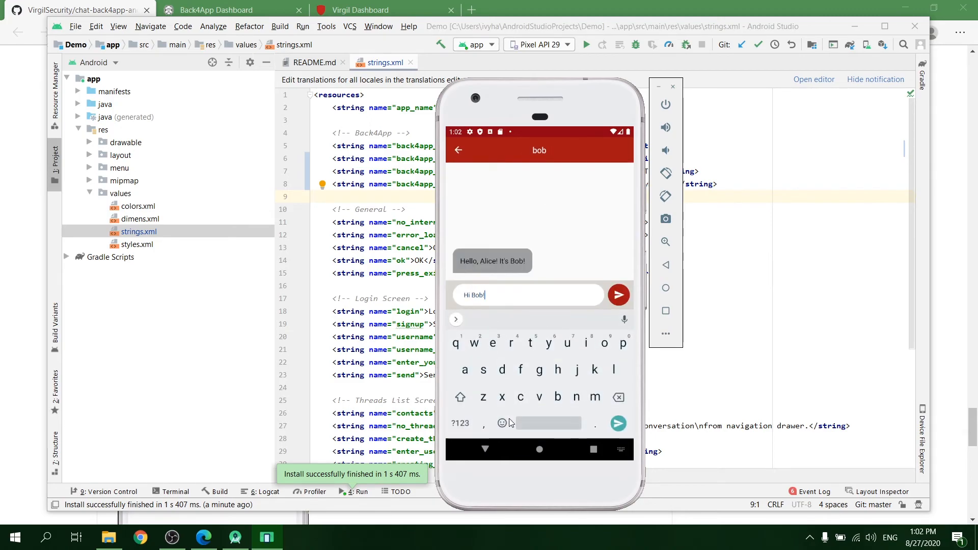
pyautogui.click(215, 10)
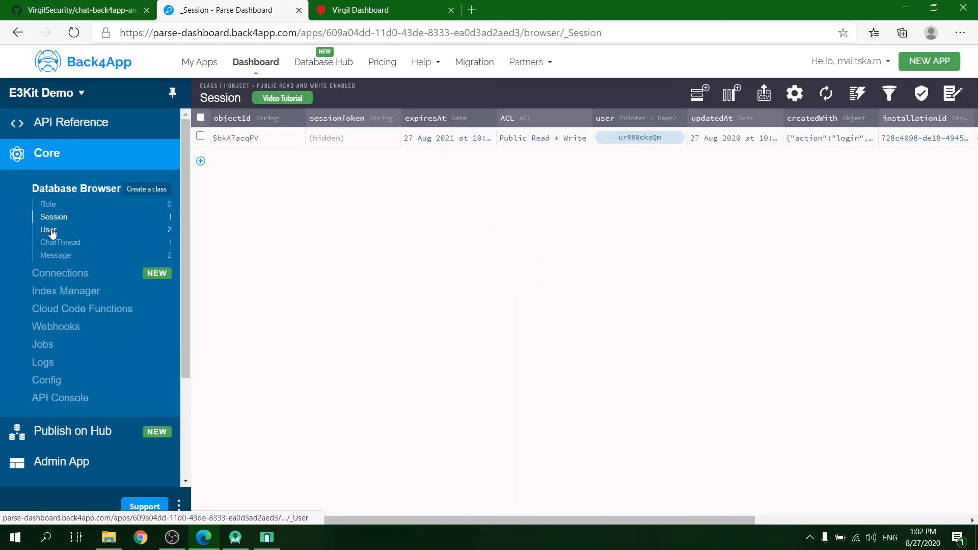
# Step: Inspect User, ChatThread and Message rows and view an encrypted message body cell
pyautogui.click(48, 229)
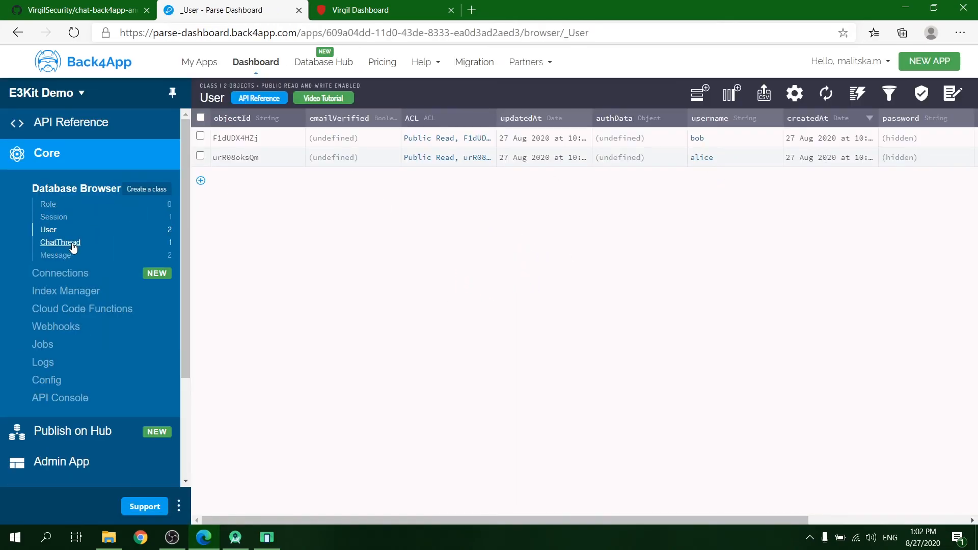
pyautogui.click(60, 242)
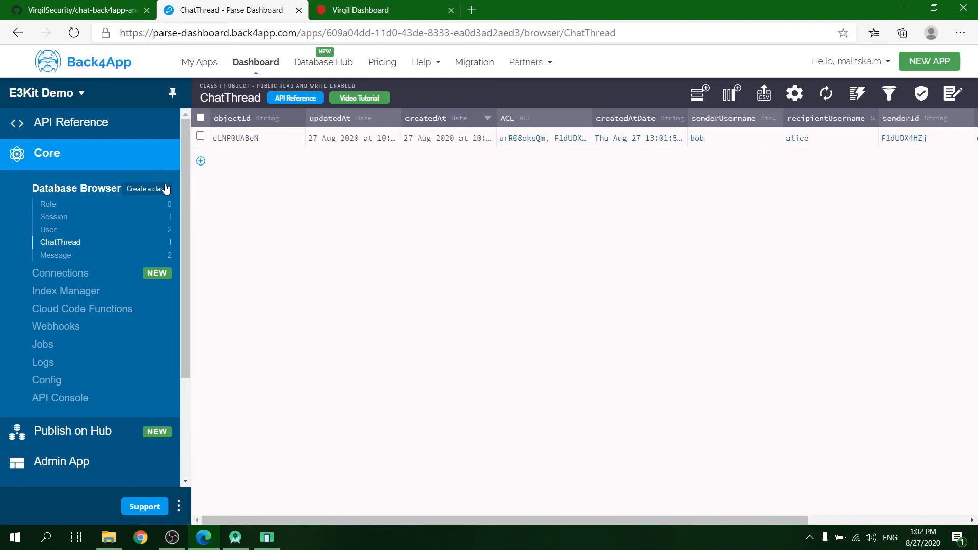
pyautogui.click(55, 255)
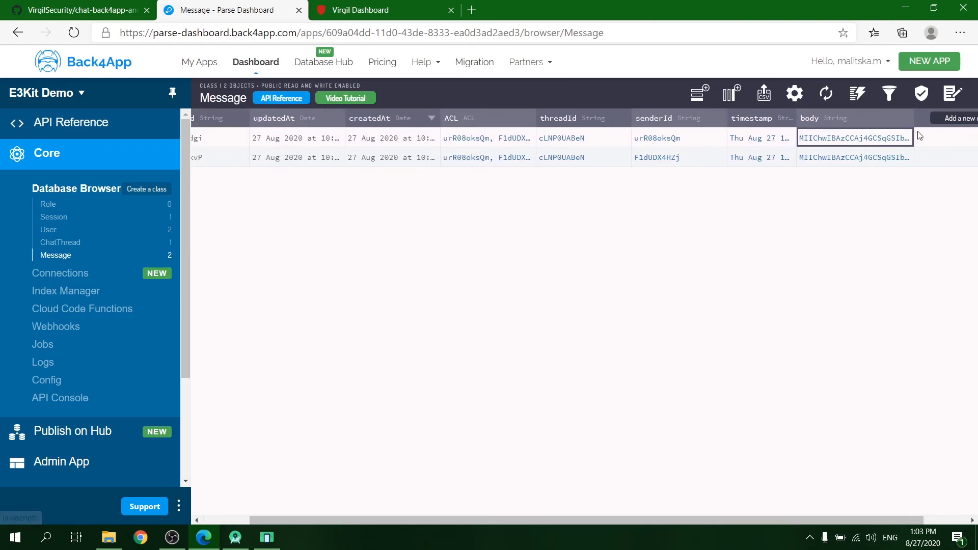
pyautogui.click(853, 137)
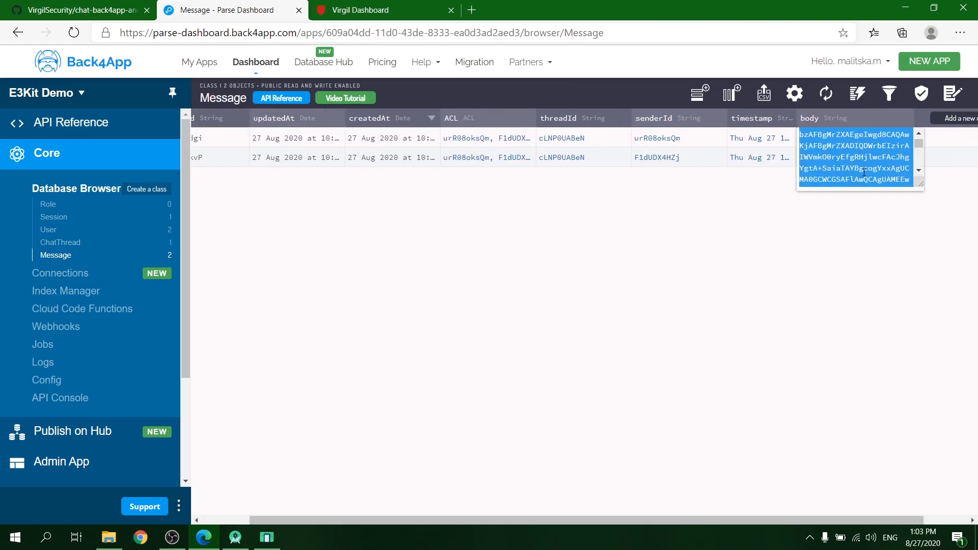
pyautogui.click(940, 160)
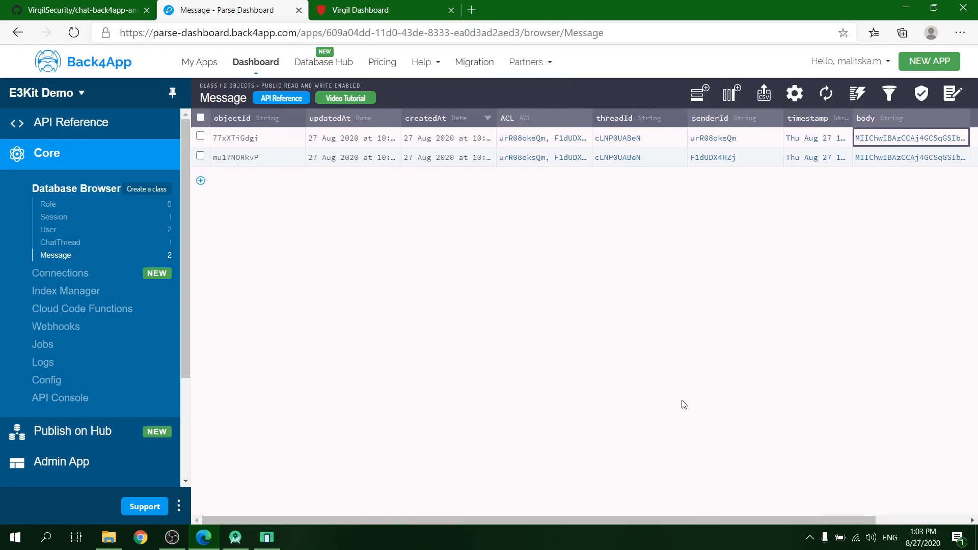
# Step: Return to the GitHub readme and scroll to its closing end-to-end encryption sections
pyautogui.click(81, 10)
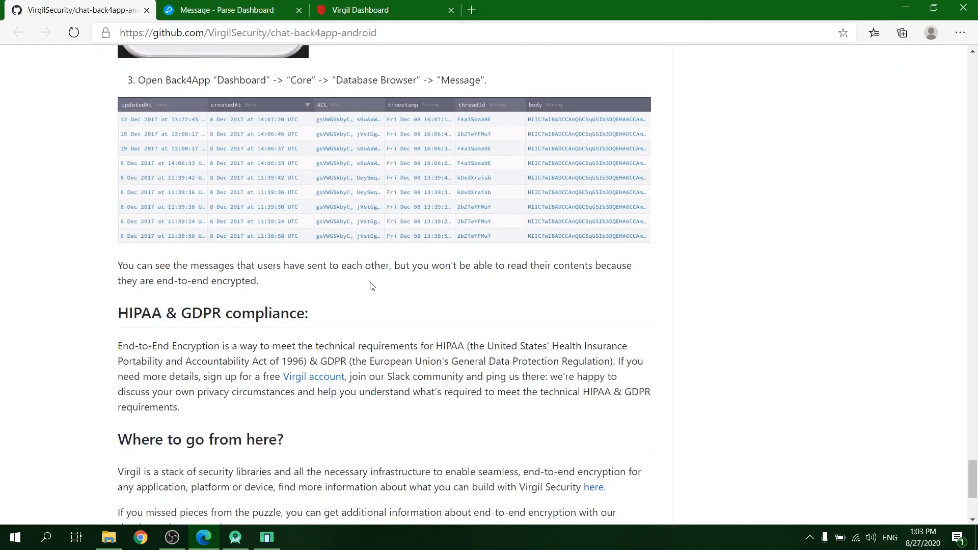
pyautogui.scroll(-3)
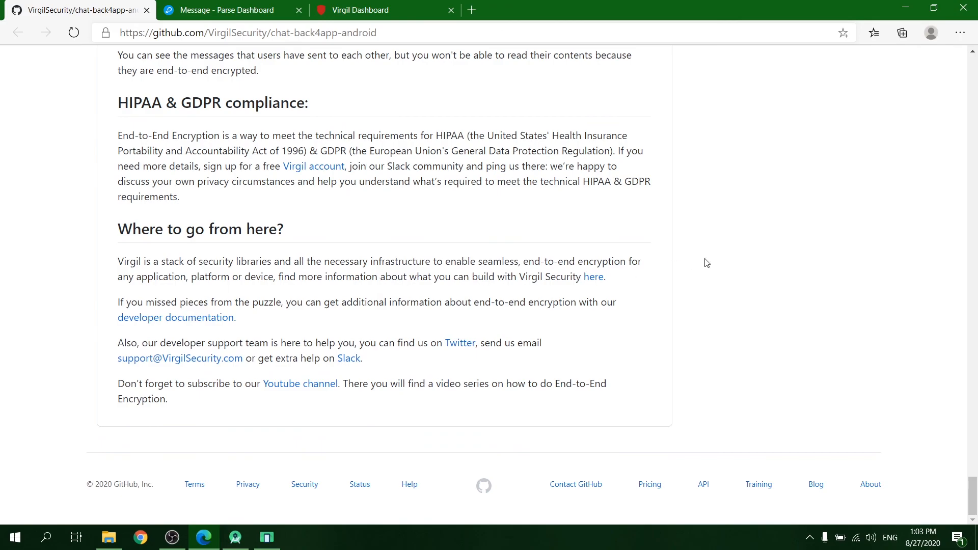